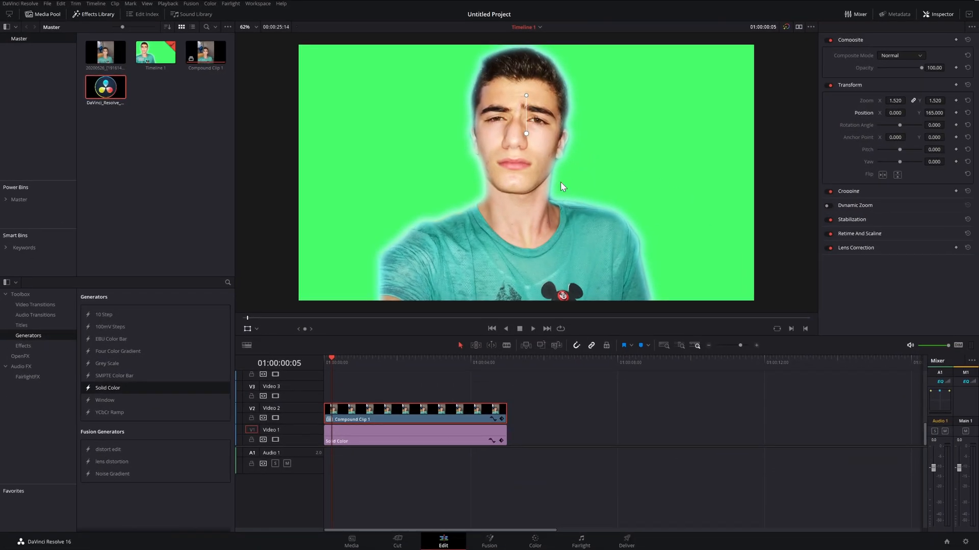
{"action": "mouse_move", "coordinate": [458, 239]}
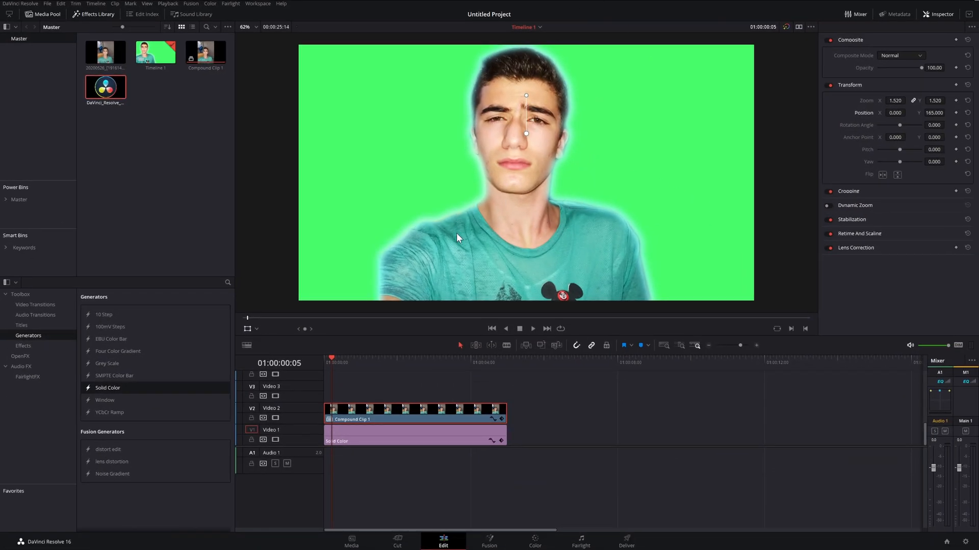
{"action": "mouse_move", "coordinate": [536, 376]}
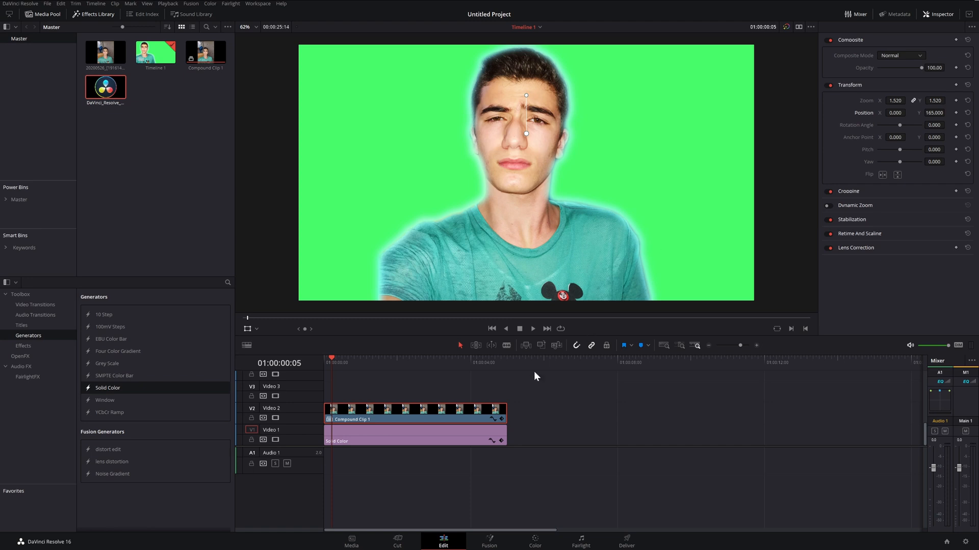
{"action": "mouse_move", "coordinate": [455, 377]}
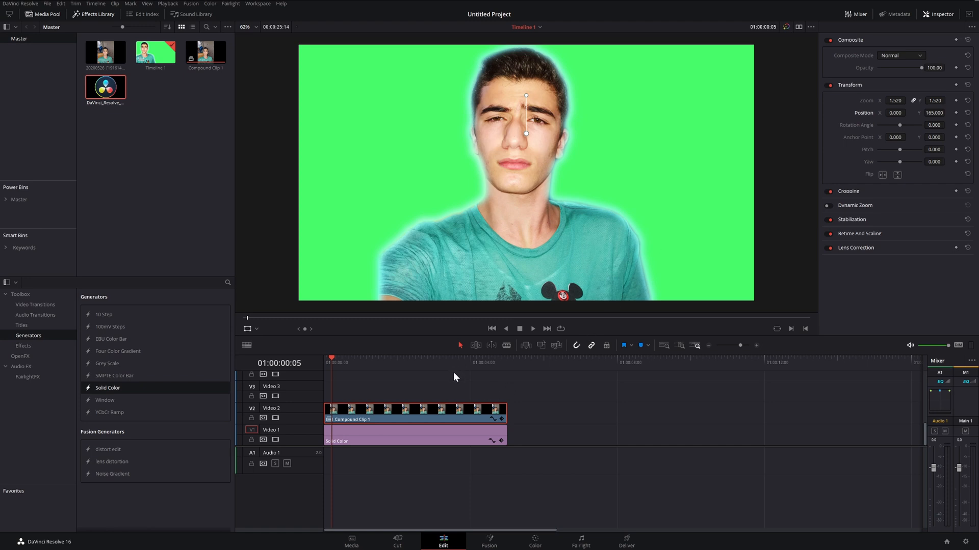
{"action": "mouse_move", "coordinate": [437, 420]}
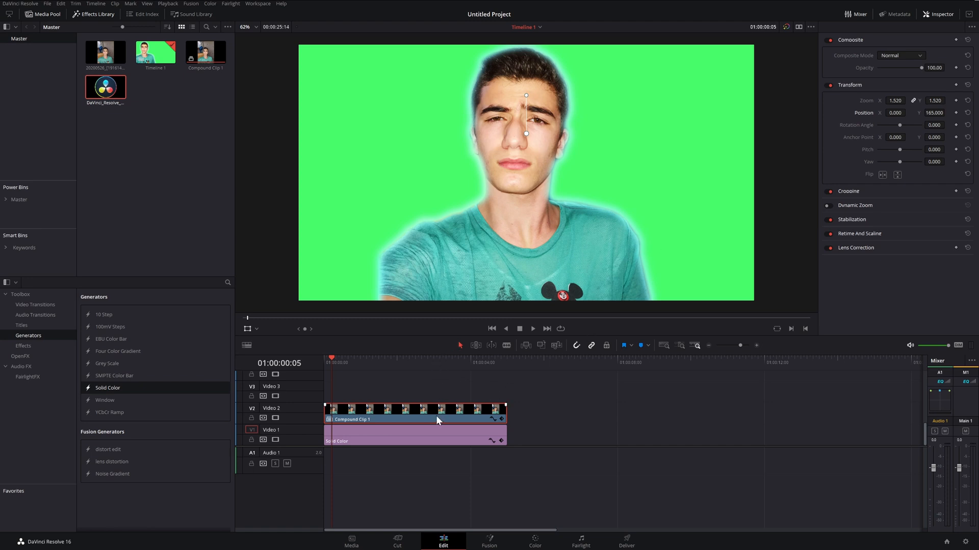
{"action": "mouse_move", "coordinate": [487, 142]}
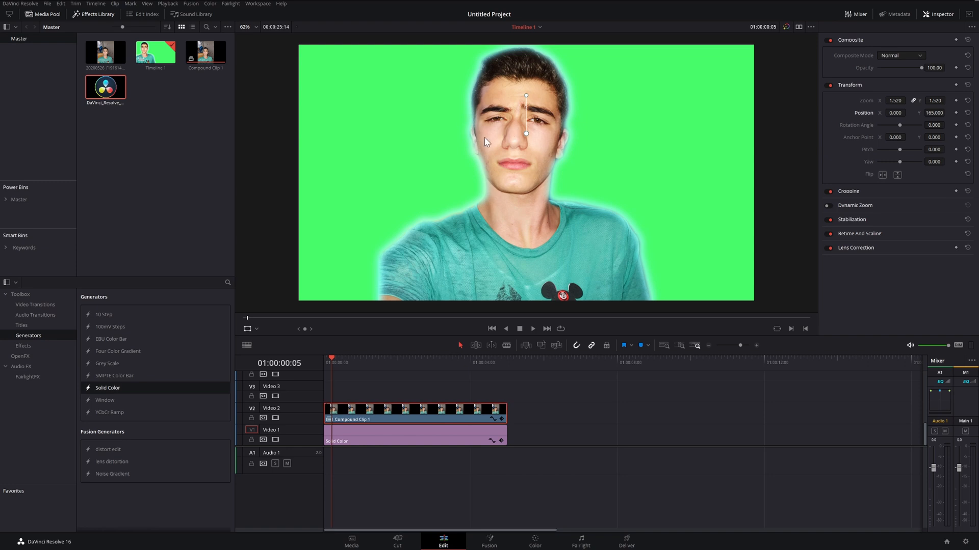
{"action": "mouse_move", "coordinate": [639, 287]}
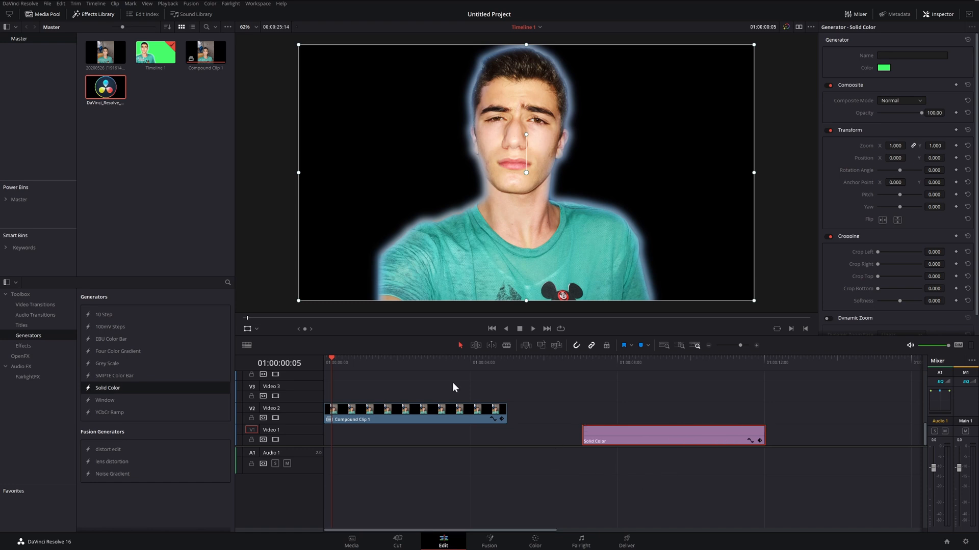
{"action": "mouse_move", "coordinate": [314, 255]}
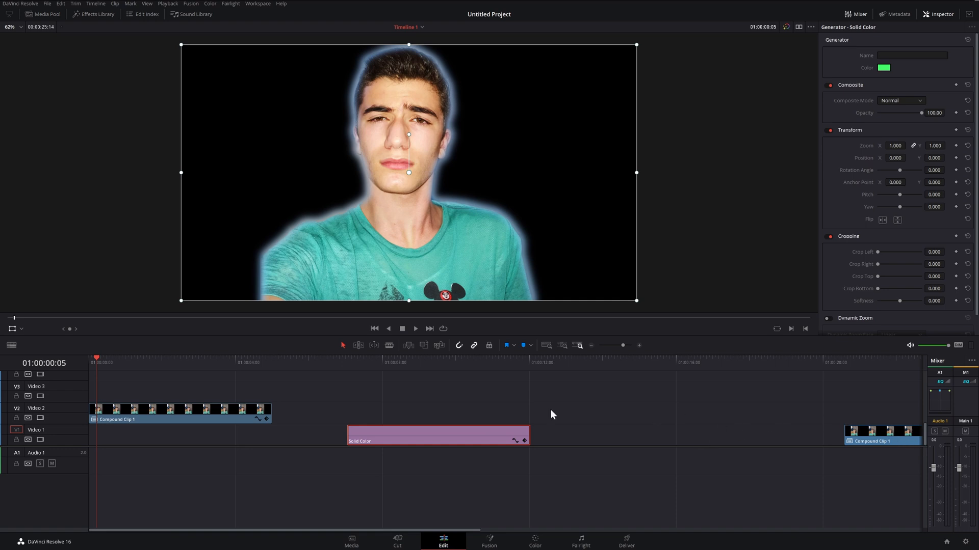
Step: Tint Compound Clip 1's glow warm orange, then reset its Zoom and Position in the Inspector
{"action": "left_click", "coordinate": [181, 412]}
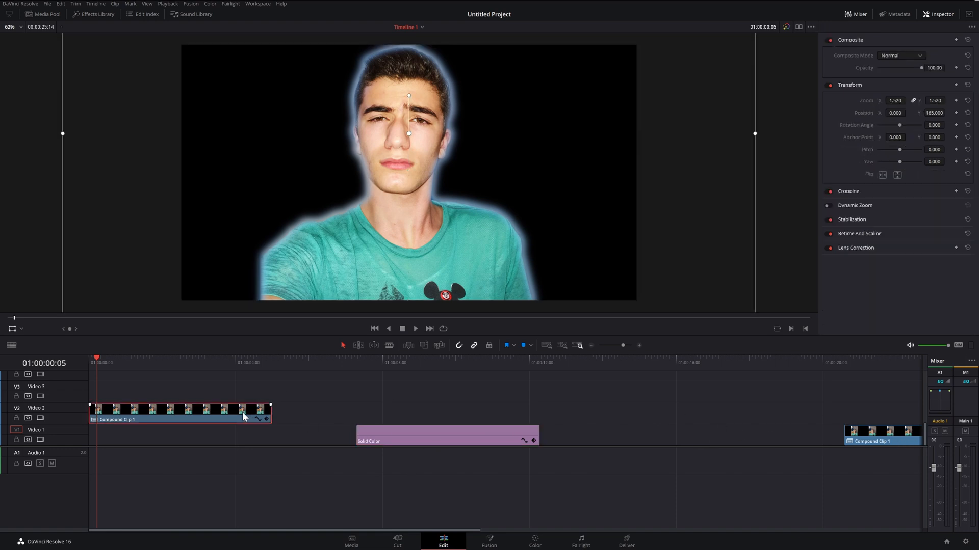
{"action": "left_click", "coordinate": [244, 409]}
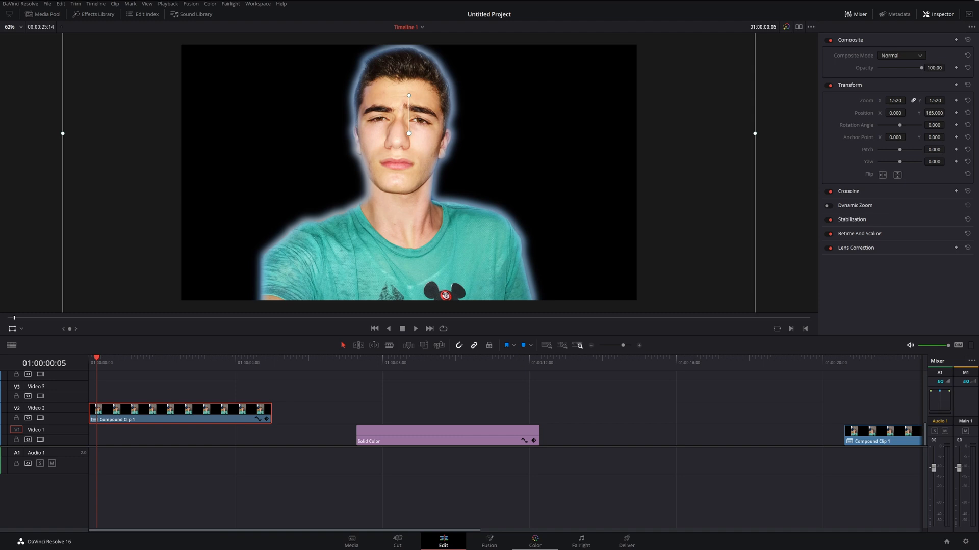
{"action": "left_click", "coordinate": [534, 539]}
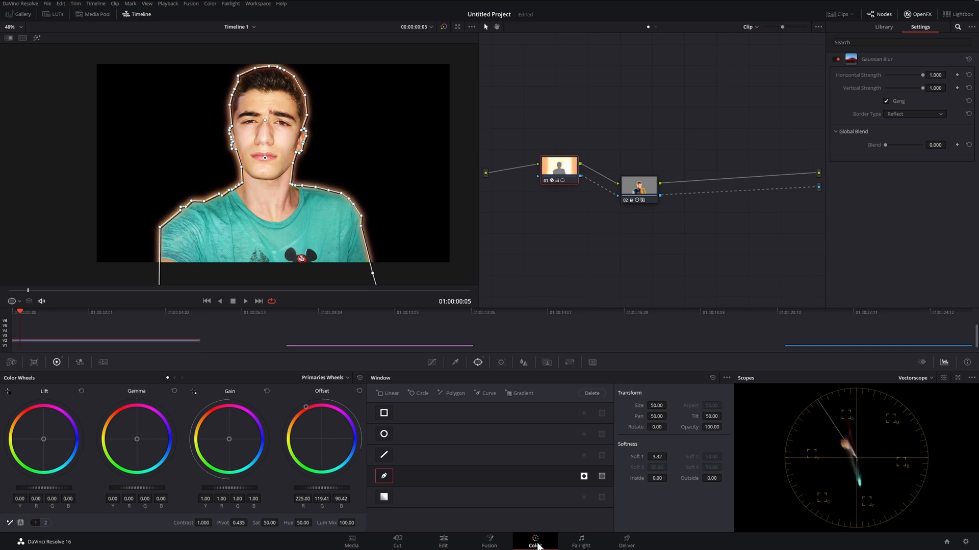
{"action": "left_click", "coordinate": [443, 542]}
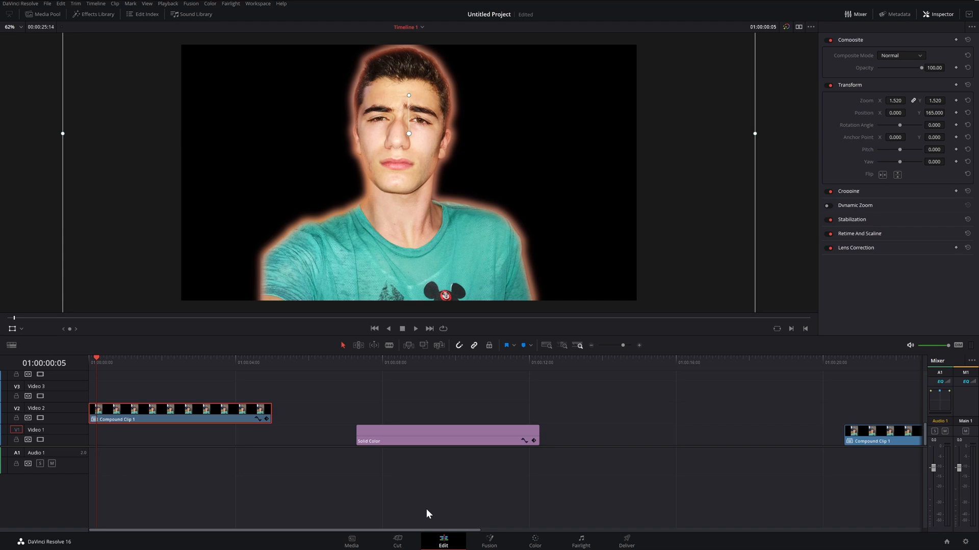
{"action": "mouse_move", "coordinate": [465, 402]}
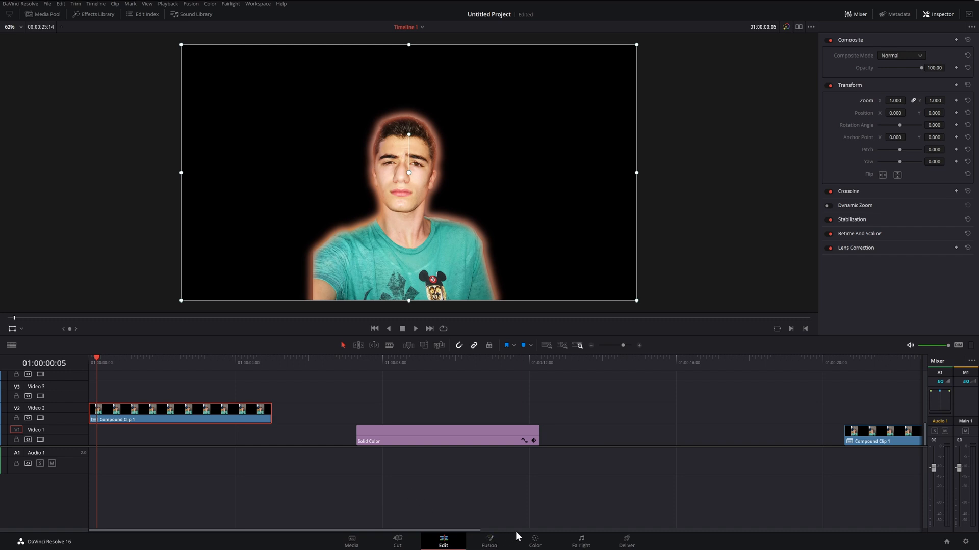
Step: Reset the glow Offset wheel to neutral and connect a new unmasked node to the output
{"action": "left_click", "coordinate": [534, 542]}
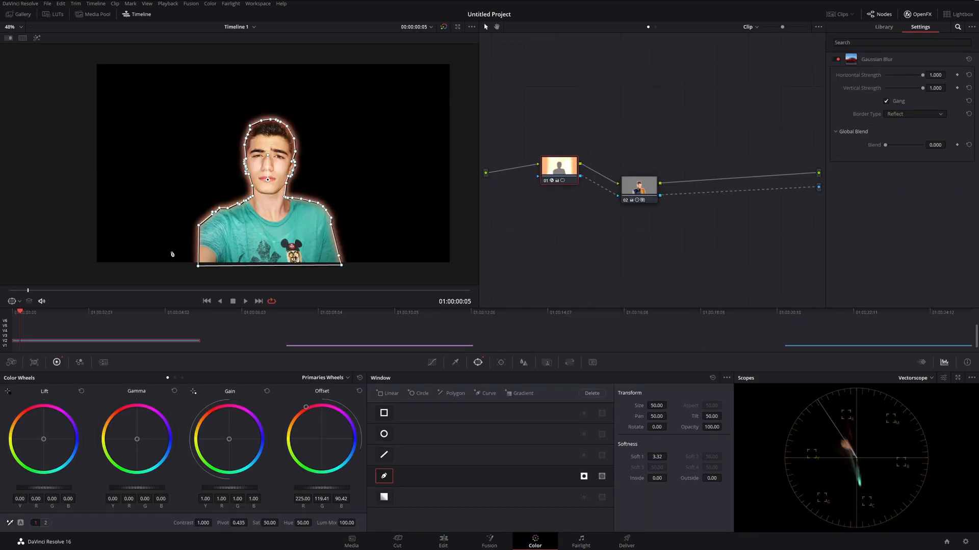
{"action": "left_click", "coordinate": [360, 392]}
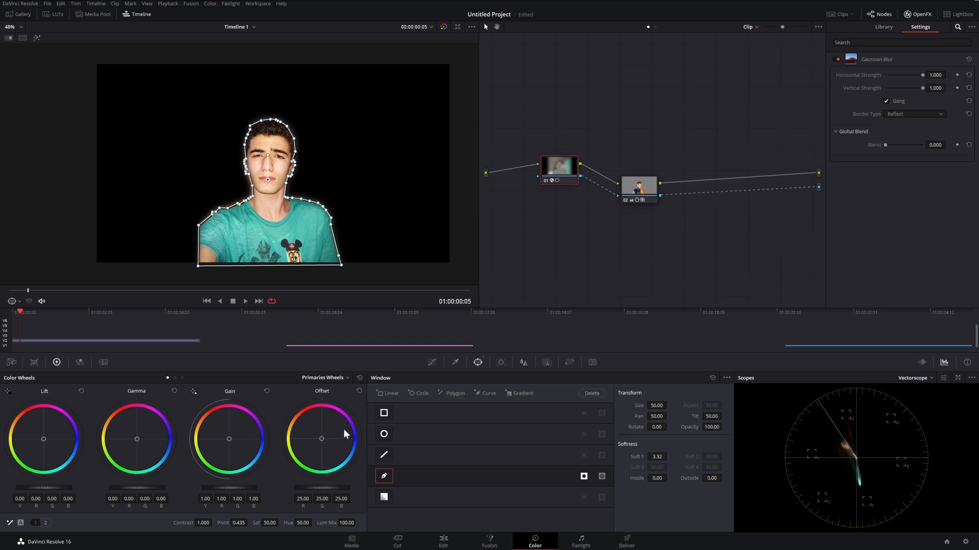
{"action": "mouse_move", "coordinate": [265, 522]}
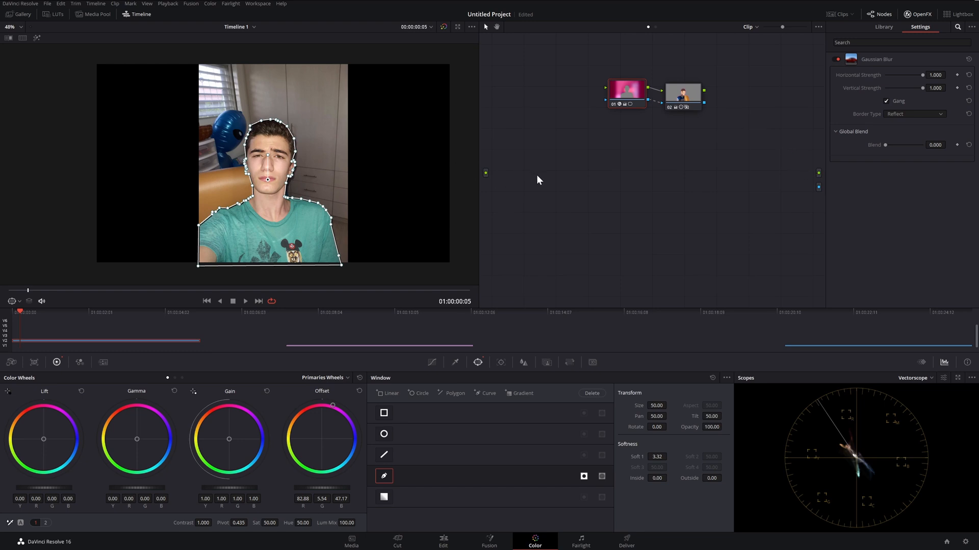
{"action": "left_click", "coordinate": [882, 27]}
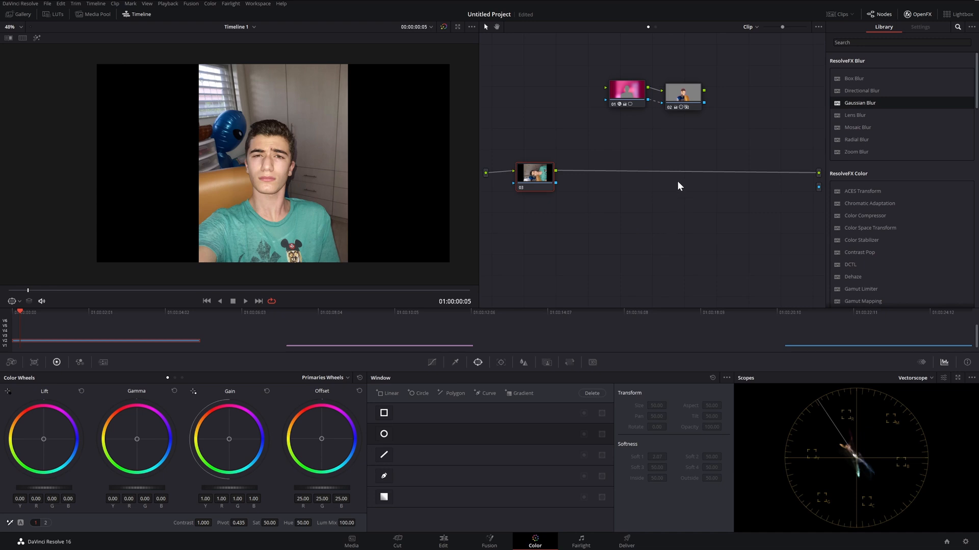
{"action": "mouse_move", "coordinate": [771, 212]}
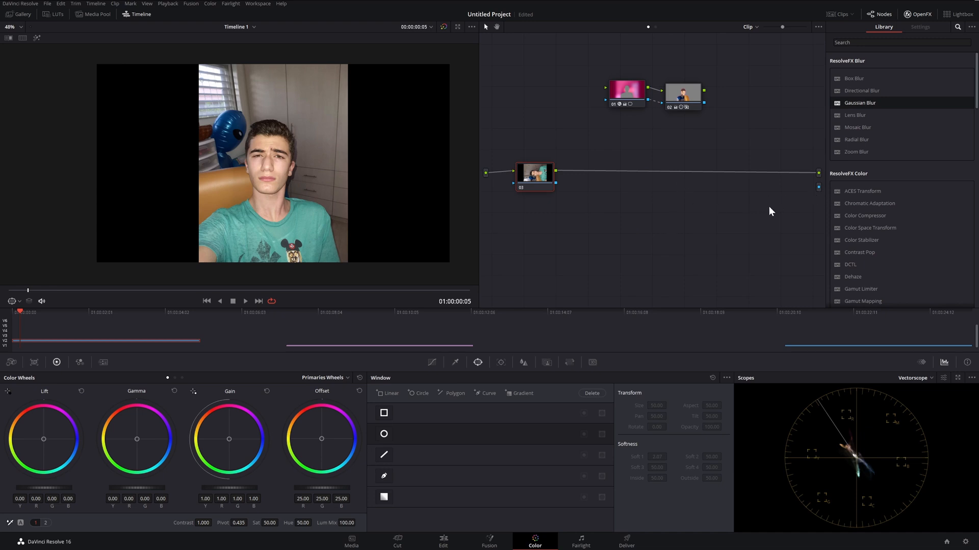
{"action": "mouse_move", "coordinate": [815, 199]}
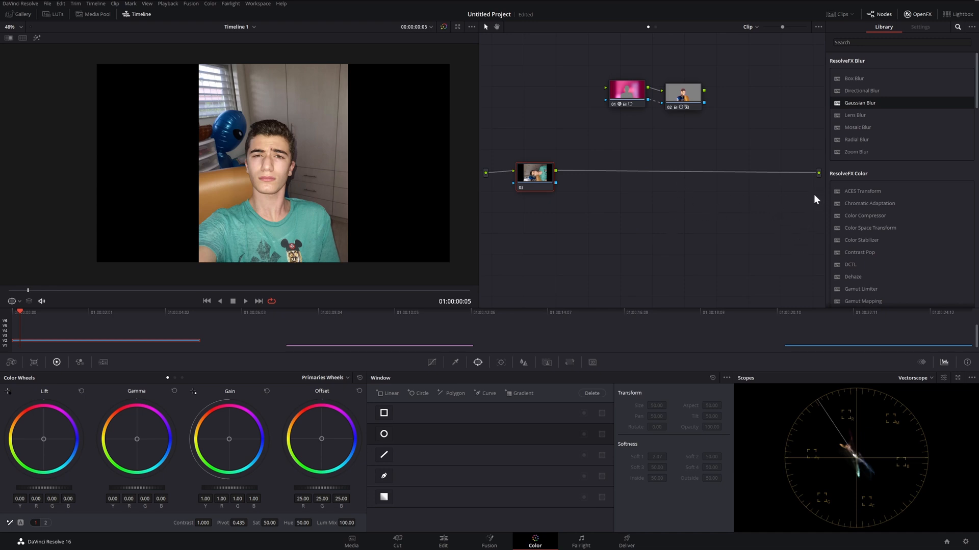
{"action": "mouse_move", "coordinate": [834, 229]}
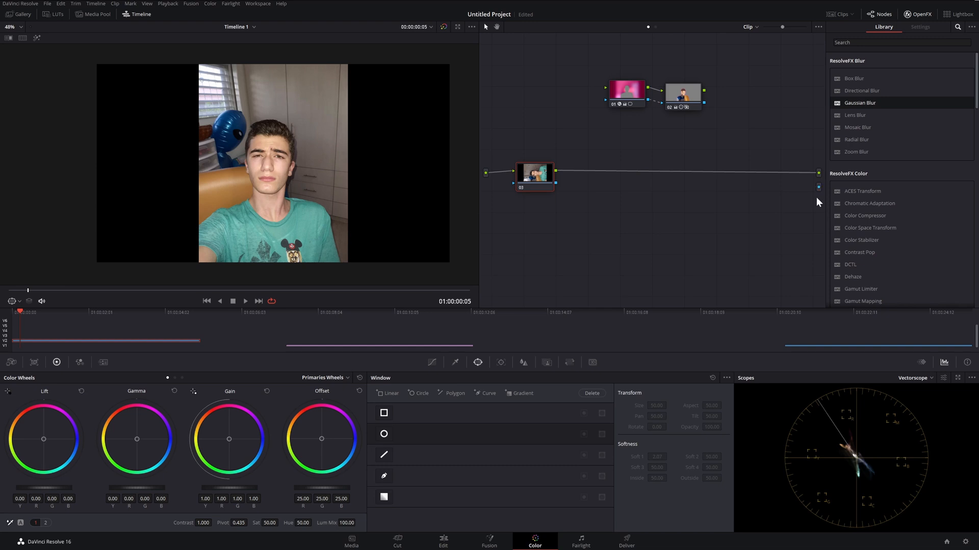
Step: Hide the OpenFX library panel using the Nodes button in the top toolbar
{"action": "left_click", "coordinate": [882, 13]}
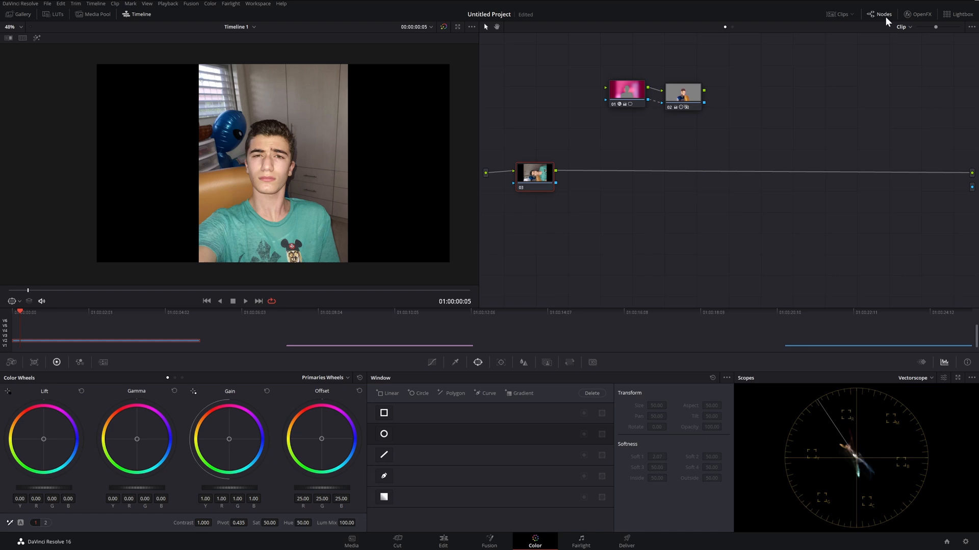
{"action": "mouse_move", "coordinate": [87, 25]}
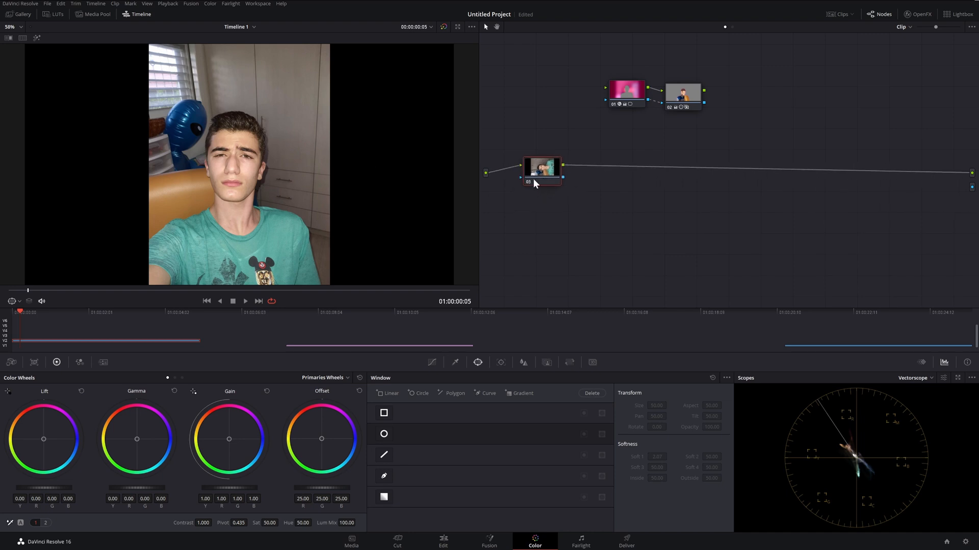
{"action": "mouse_move", "coordinate": [419, 376]}
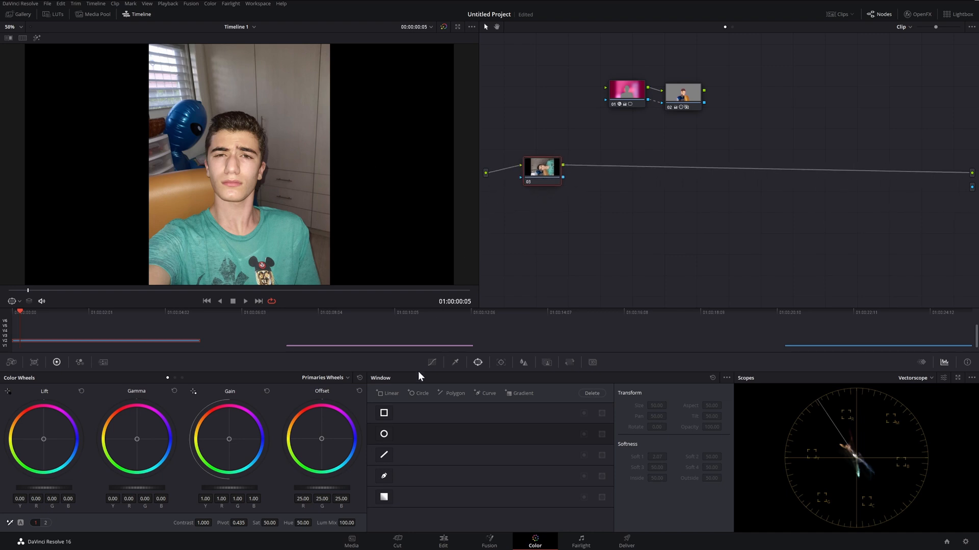
Step: Draw a Curve window mask around the subject's face, head, neck and shoulders
{"action": "left_click", "coordinate": [384, 476]}
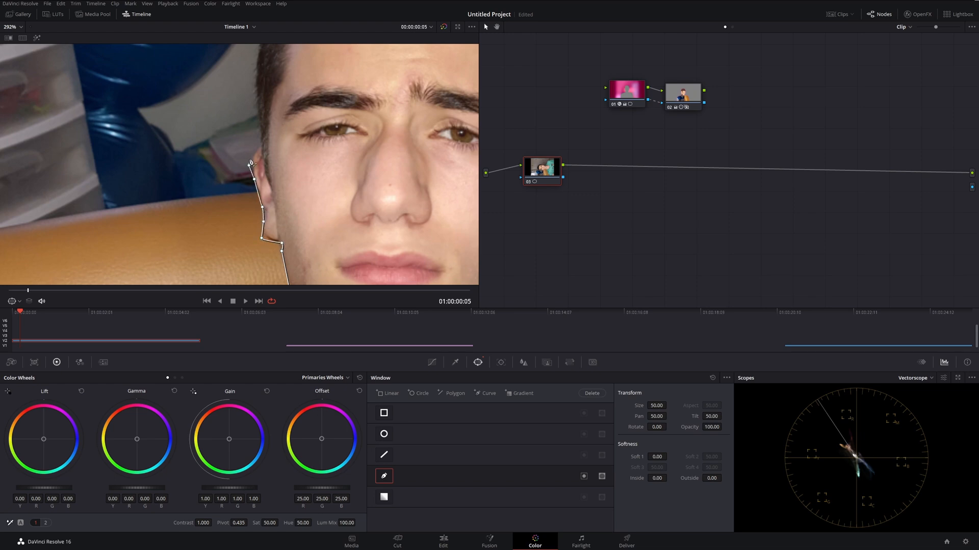
{"action": "left_click_drag", "start_coordinate": [248, 162], "coordinate": [258, 106]}
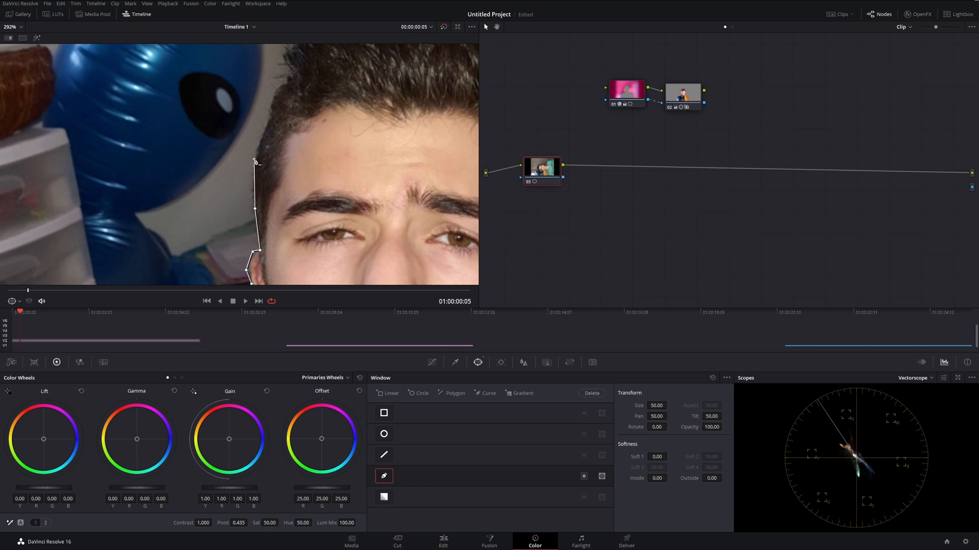
{"action": "left_click_drag", "start_coordinate": [254, 161], "coordinate": [281, 79]}
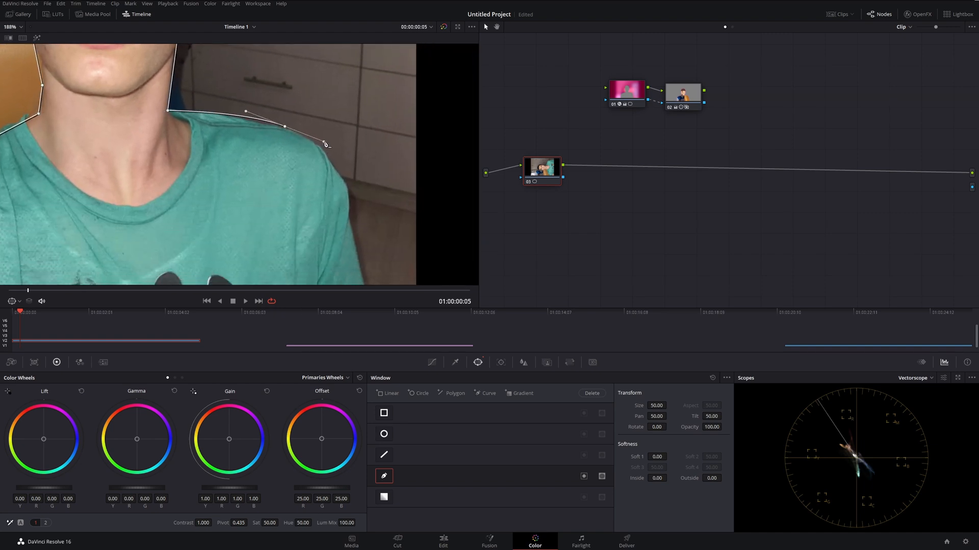
{"action": "left_click_drag", "start_coordinate": [323, 144], "coordinate": [353, 204]}
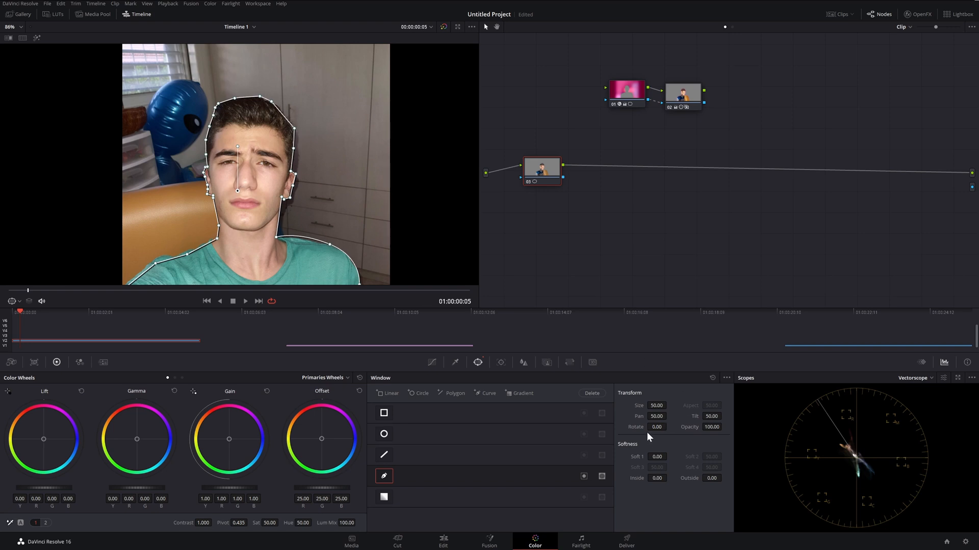
Step: Feather the head-and-shoulders mask with Soft 1 at 3.26 and Outside at 0.78
{"action": "left_click", "coordinate": [656, 456]}
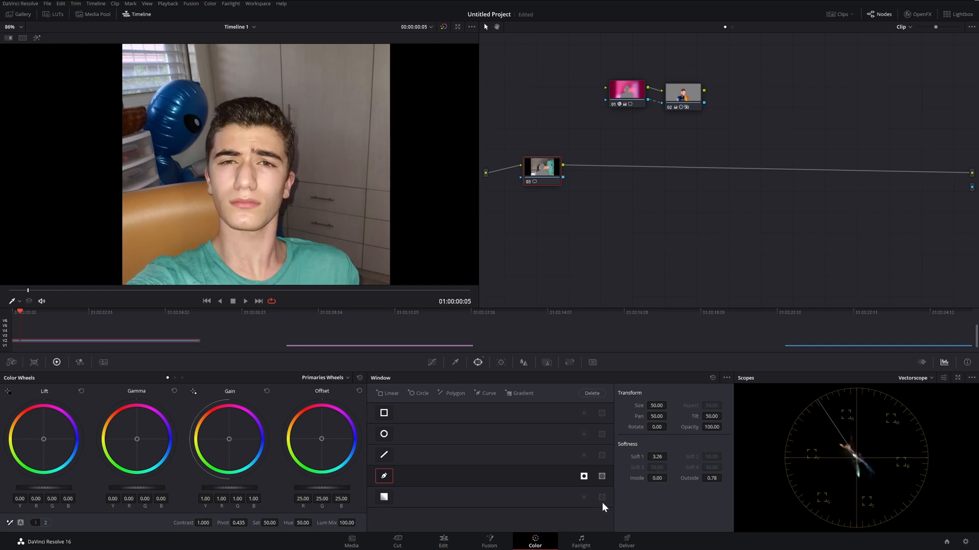
{"action": "mouse_move", "coordinate": [562, 156]}
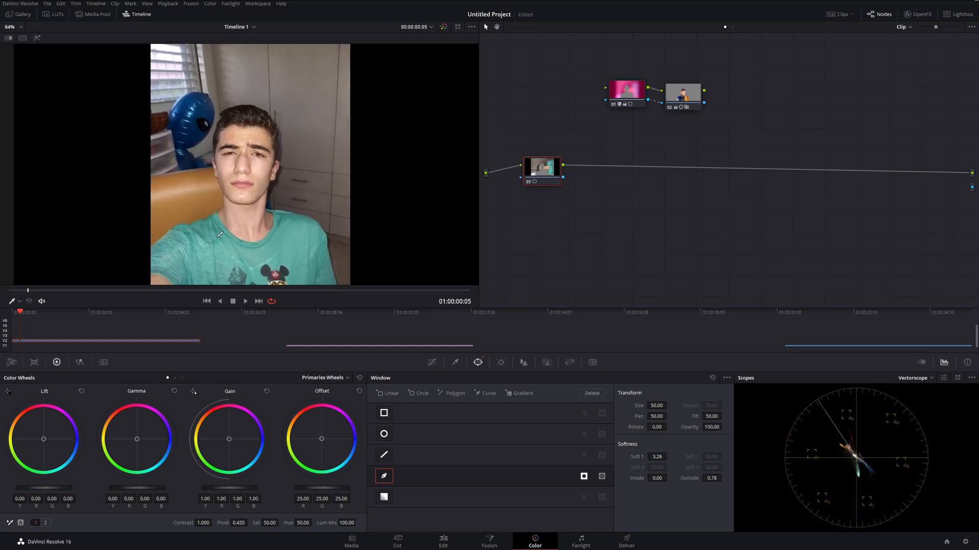
{"action": "mouse_move", "coordinate": [609, 146]}
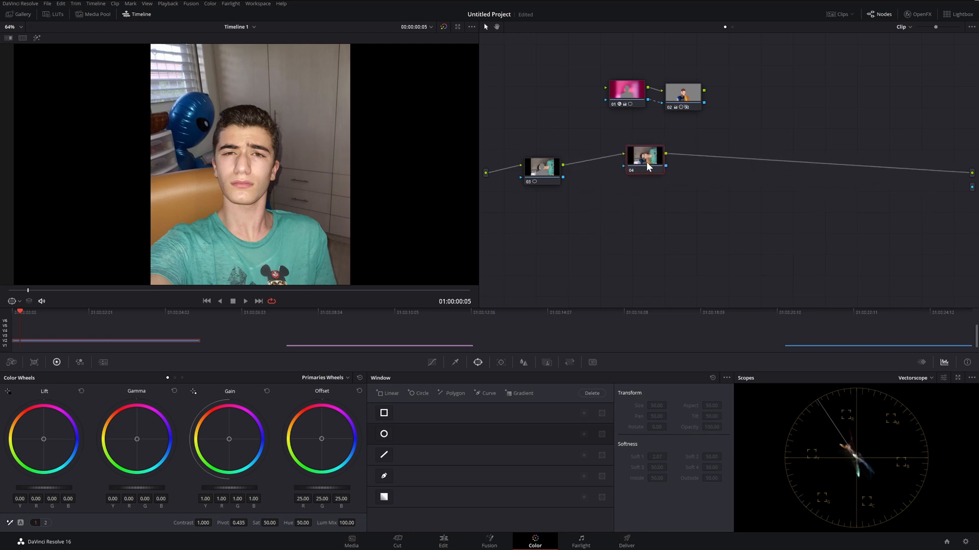
{"action": "mouse_move", "coordinate": [662, 88]}
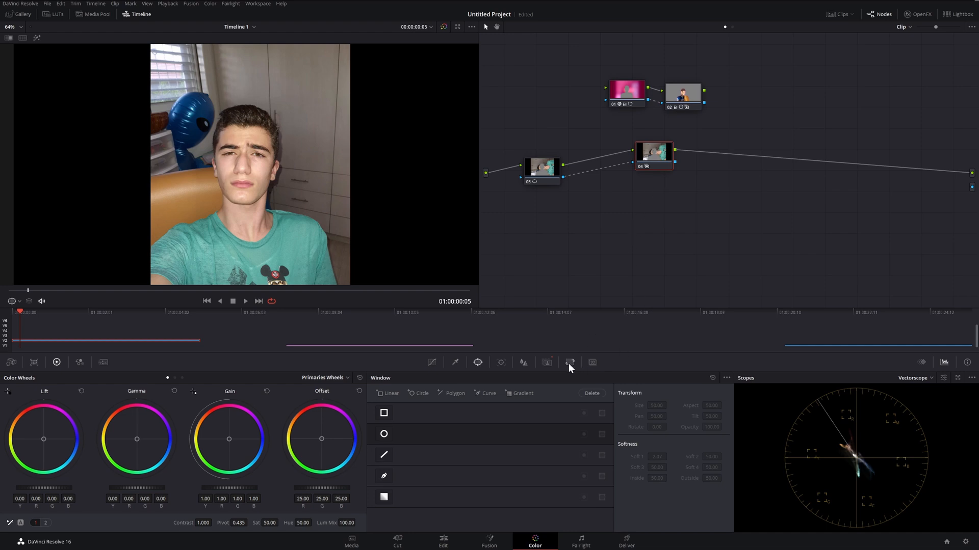
Step: Invert node 04's Key Output and check the white-silhouette matte in Highlight mode
{"action": "left_click", "coordinate": [546, 363]}
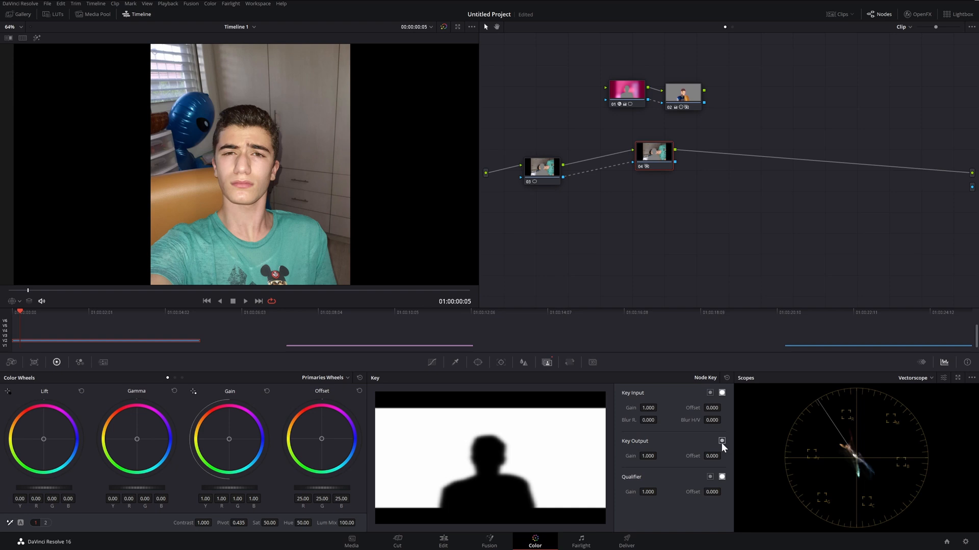
{"action": "left_click", "coordinate": [722, 441]}
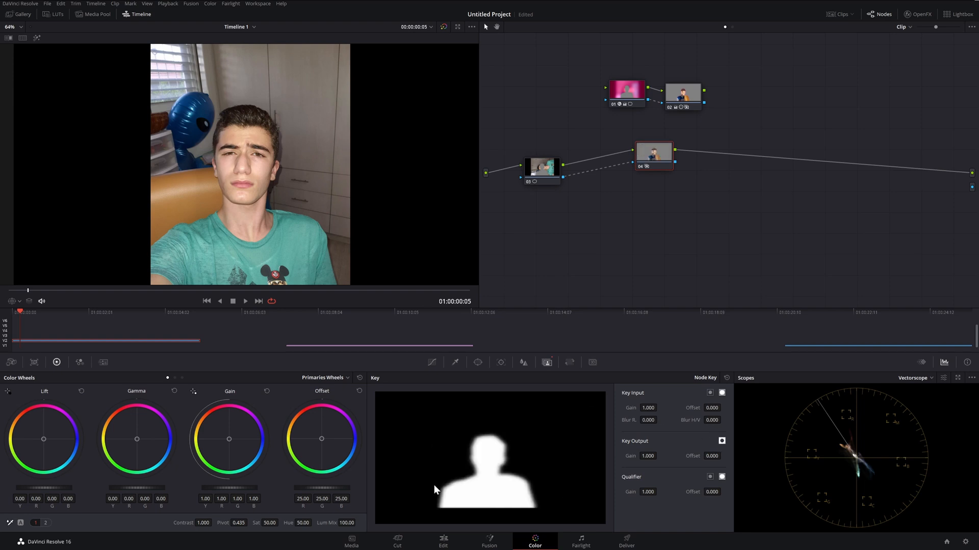
{"action": "mouse_move", "coordinate": [88, 35]}
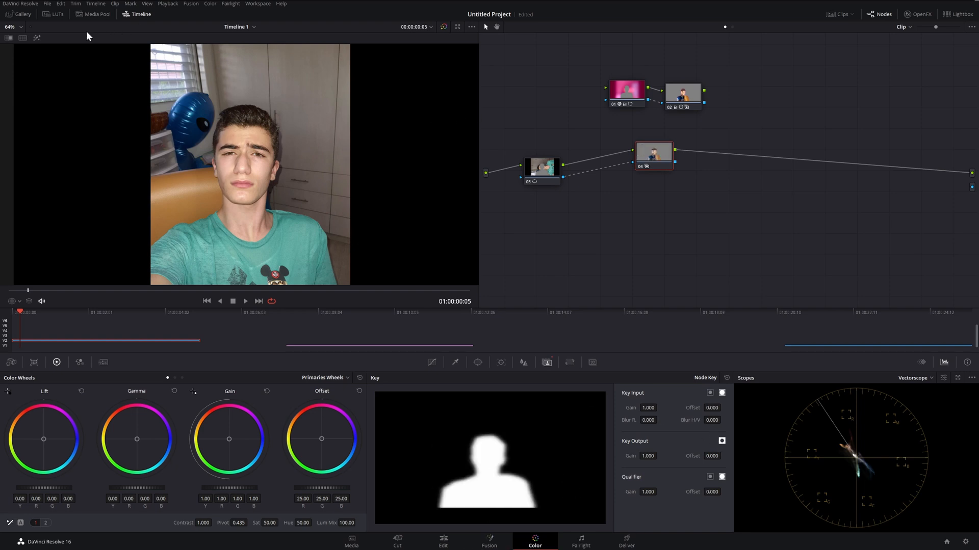
{"action": "left_click", "coordinate": [541, 169]}
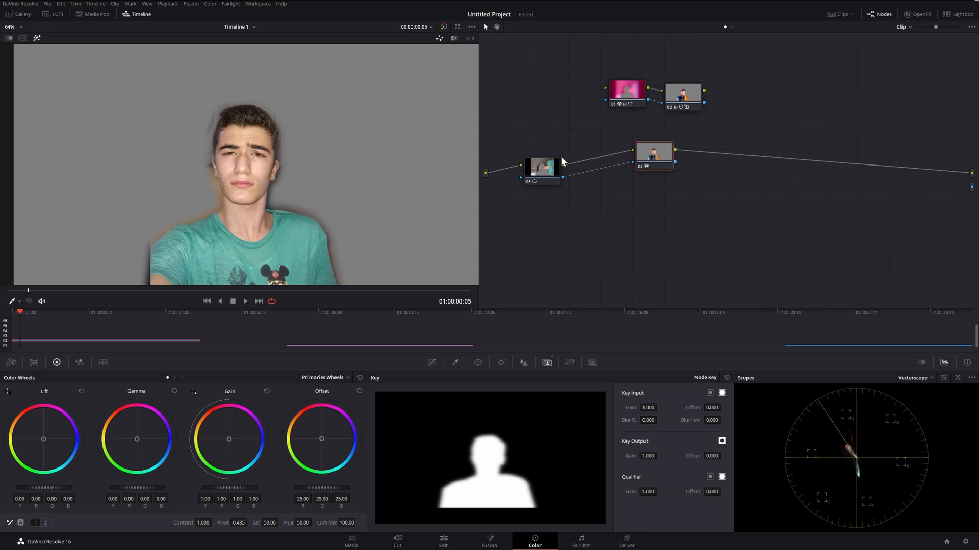
{"action": "mouse_move", "coordinate": [571, 173]}
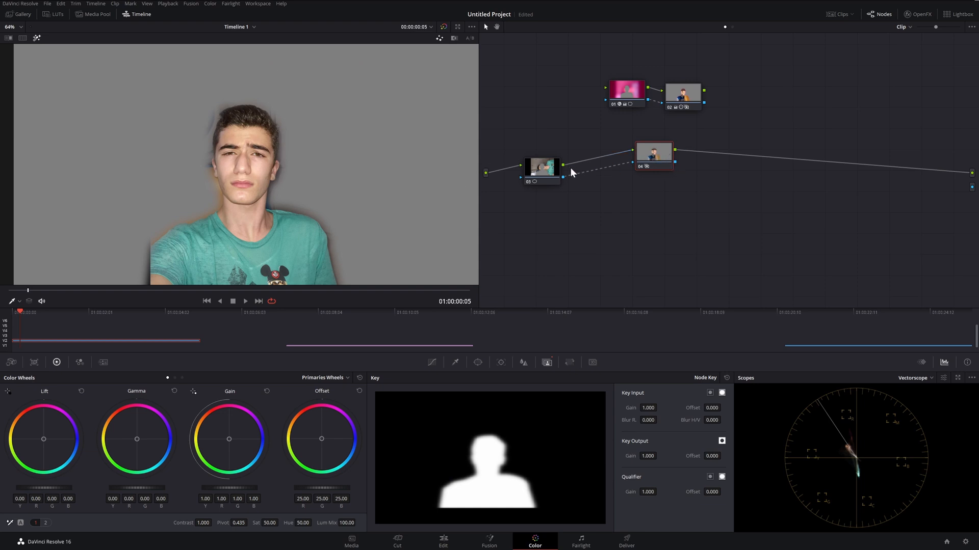
{"action": "left_click", "coordinate": [653, 154]}
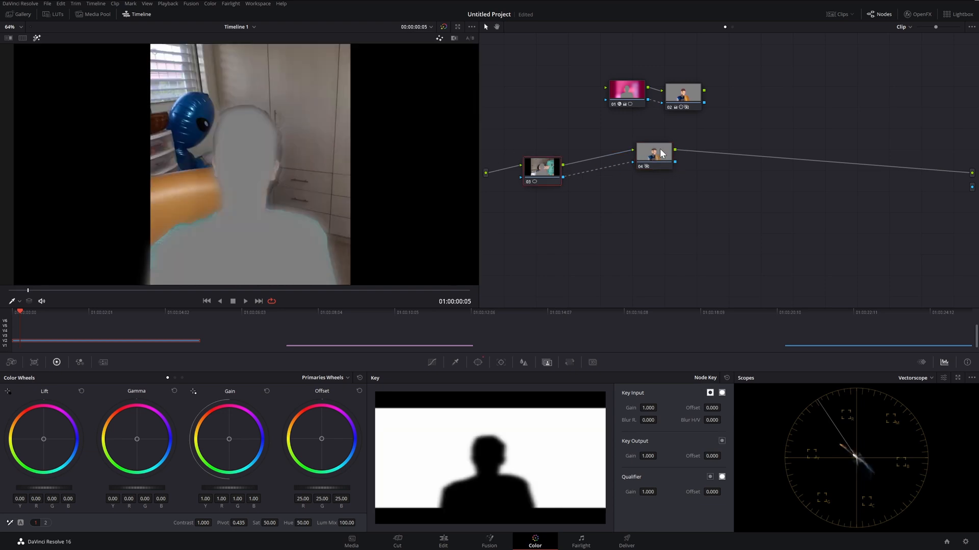
{"action": "left_click", "coordinate": [653, 159]}
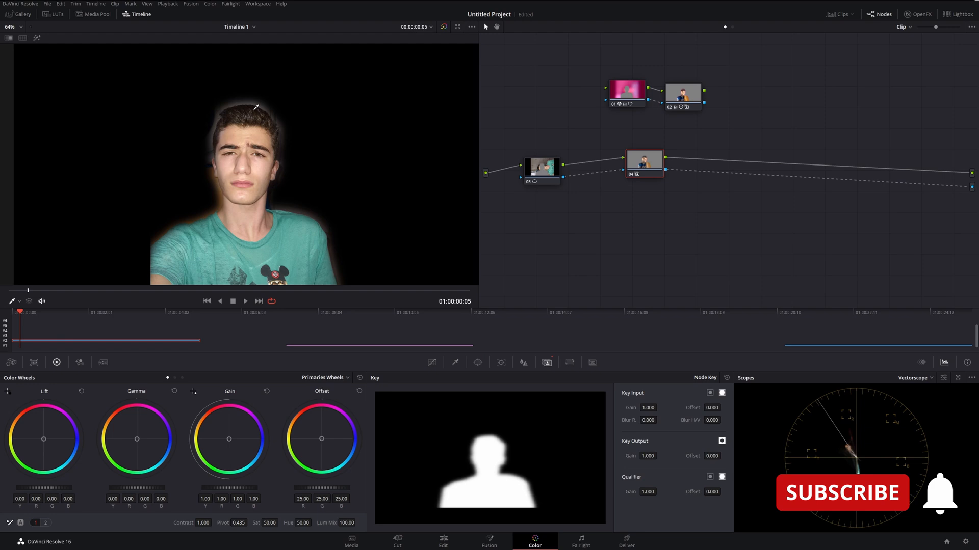
Step: Select node 03 and push its Offset wheel toward blue to tint the outline
{"action": "left_click", "coordinate": [643, 164]}
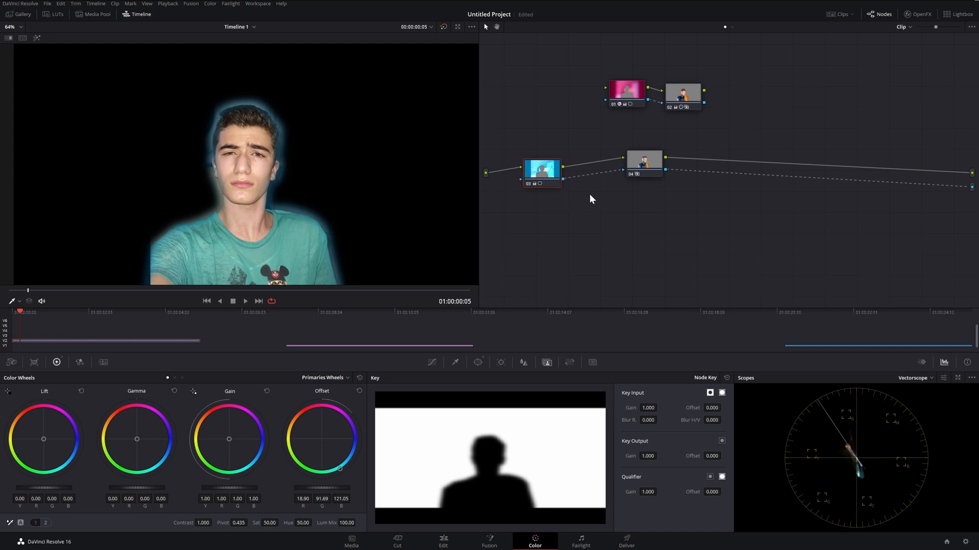
{"action": "mouse_move", "coordinate": [929, 33]}
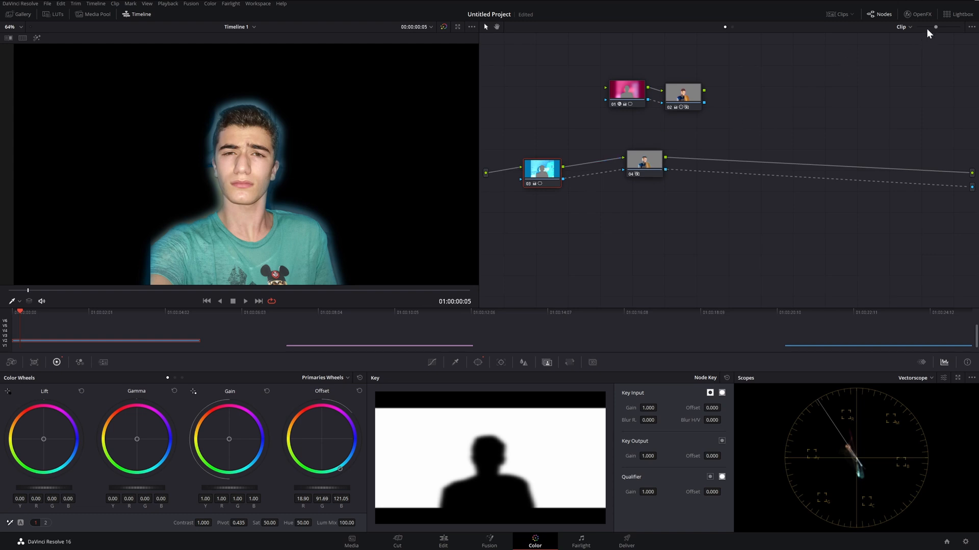
{"action": "mouse_move", "coordinate": [919, 20]}
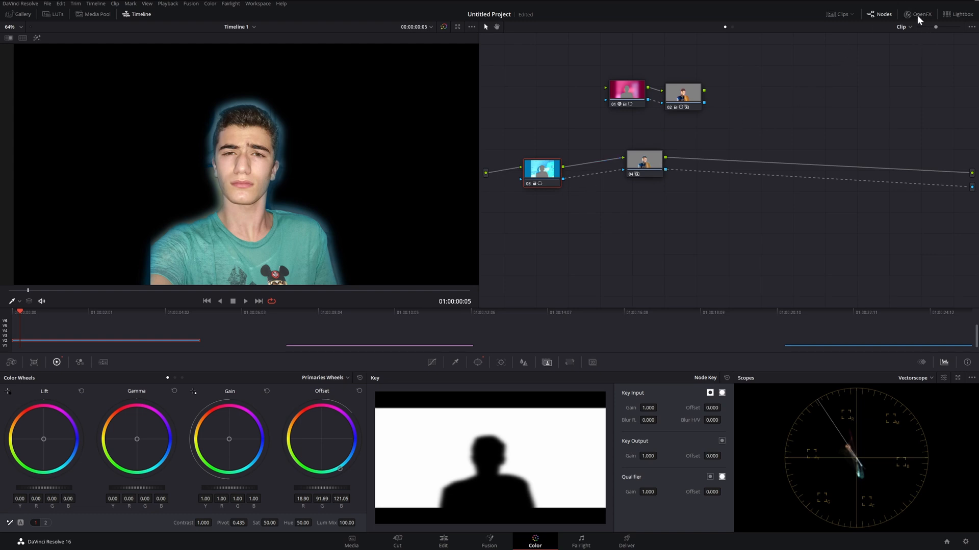
Step: Apply Gaussian Blur to node 03 and set its Border Type to Reflect
{"action": "left_click", "coordinate": [918, 14]}
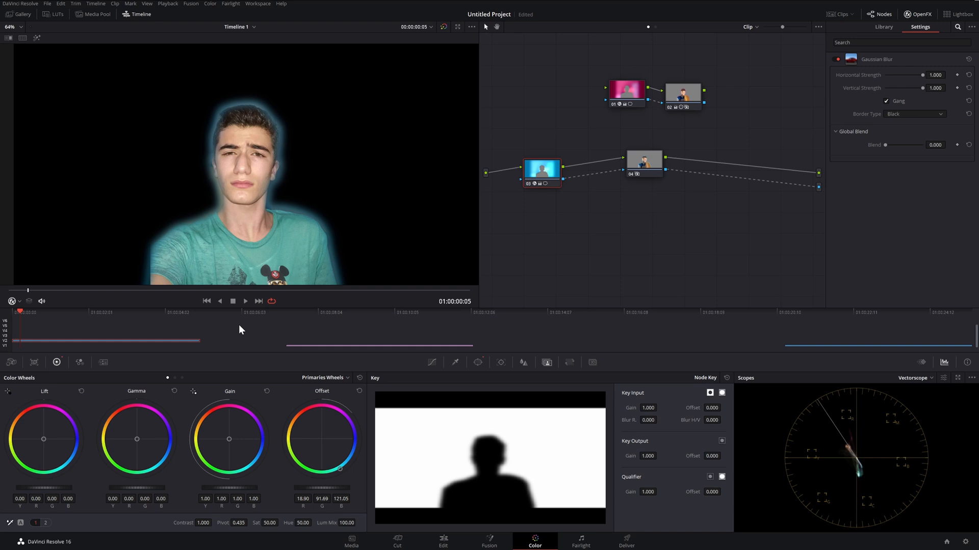
{"action": "mouse_move", "coordinate": [258, 150]}
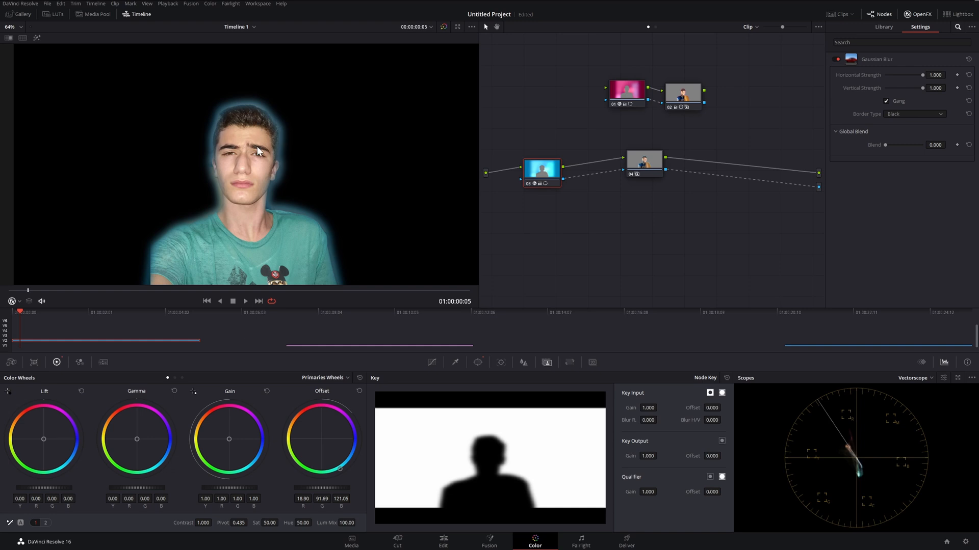
{"action": "mouse_move", "coordinate": [270, 127]}
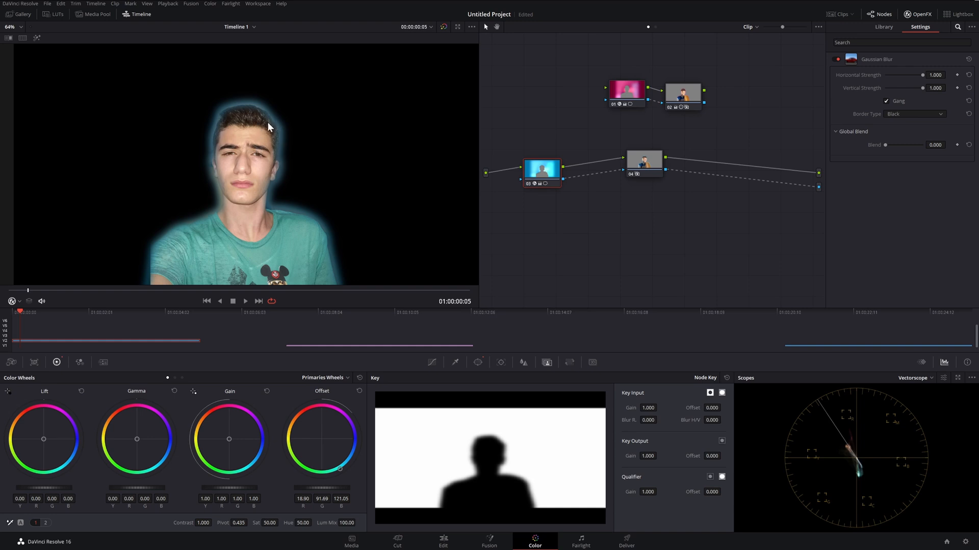
{"action": "left_click", "coordinate": [913, 114]}
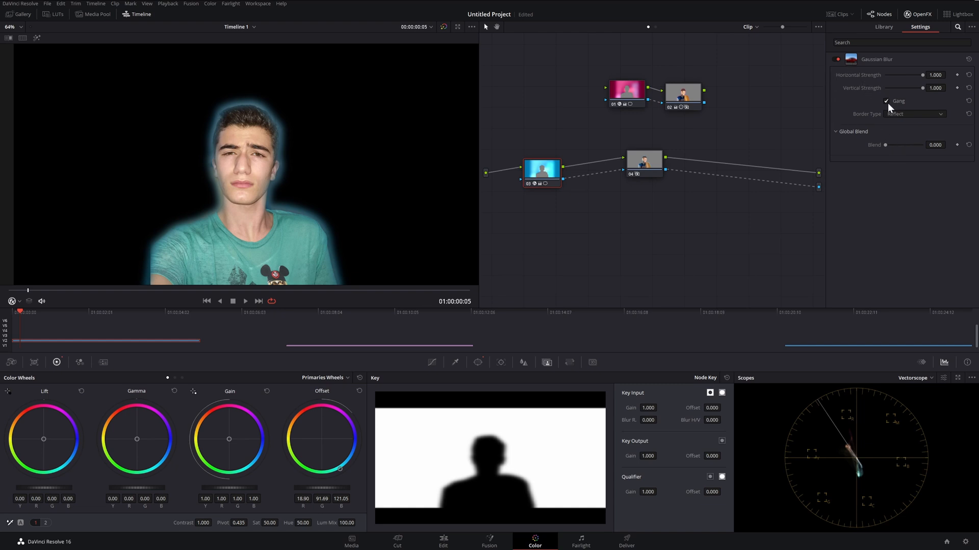
{"action": "mouse_move", "coordinate": [887, 112]}
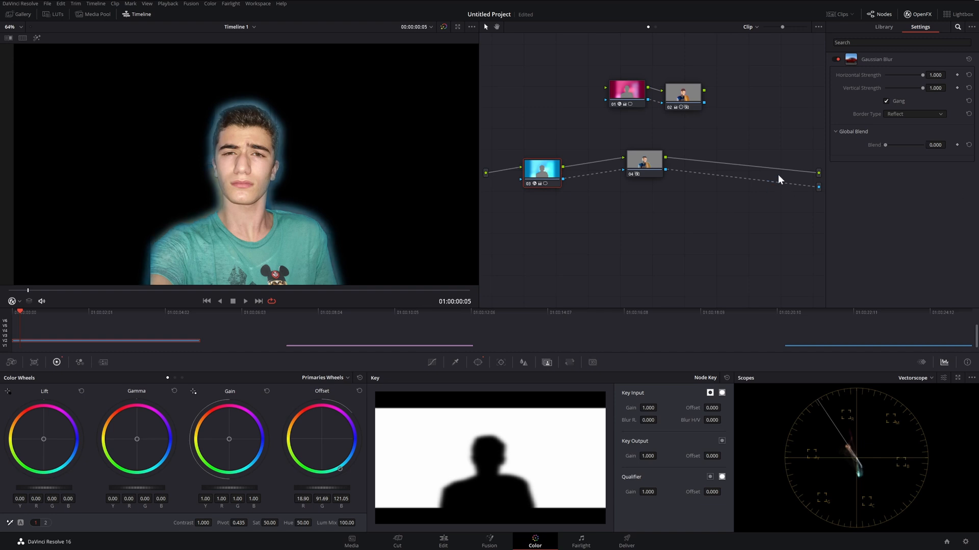
Step: Search the effects library for 'glo' and toggle the Glow effect on and off to compare
{"action": "left_click", "coordinate": [882, 27]}
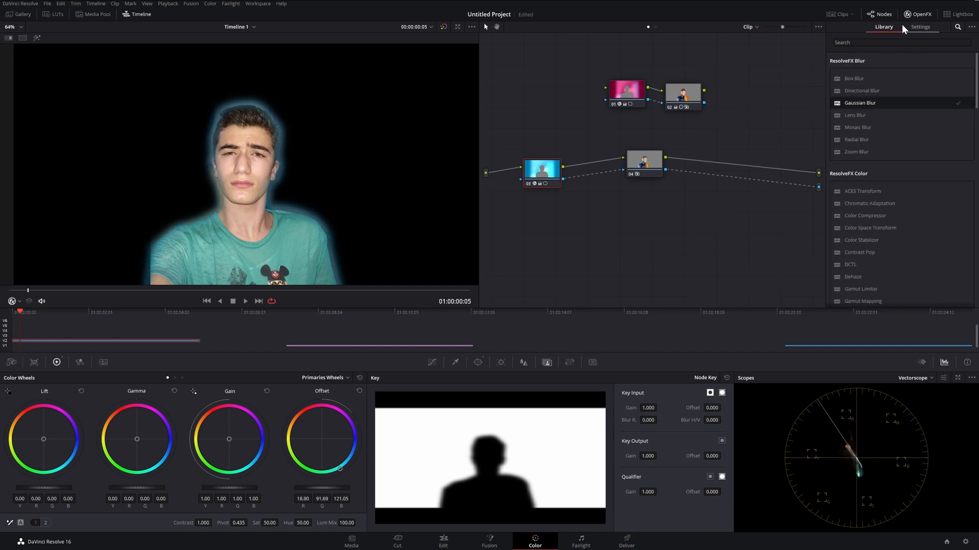
{"action": "left_click", "coordinate": [899, 42]}
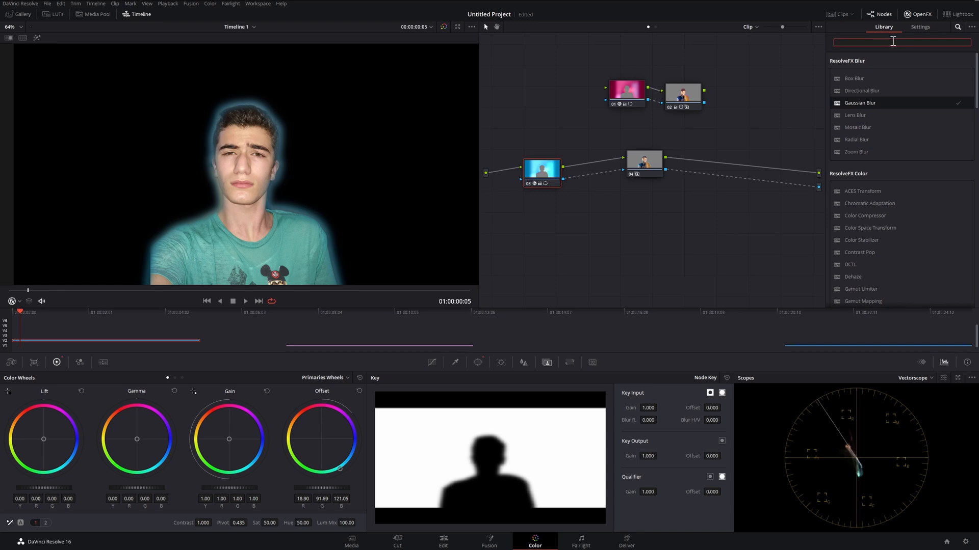
{"action": "type", "text": "glo"}
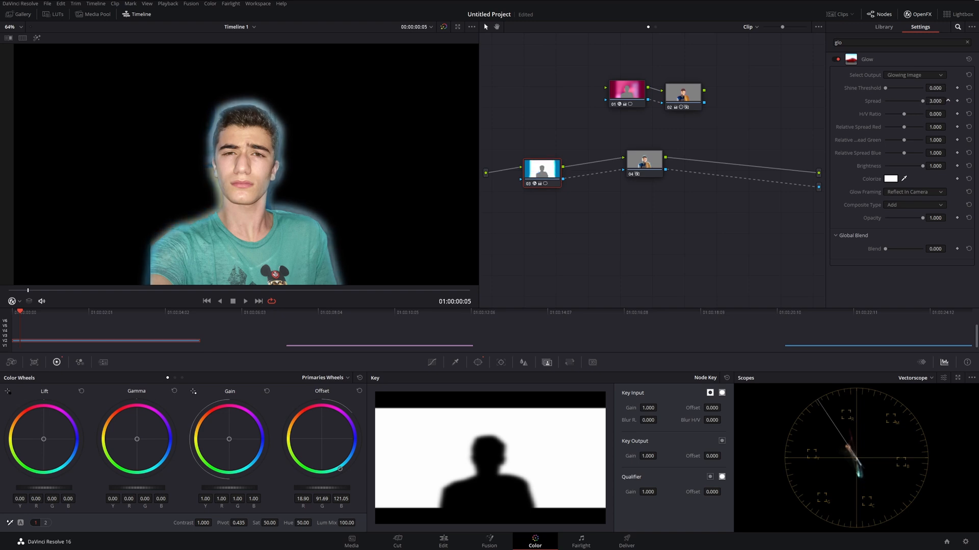
{"action": "left_click", "coordinate": [946, 102]}
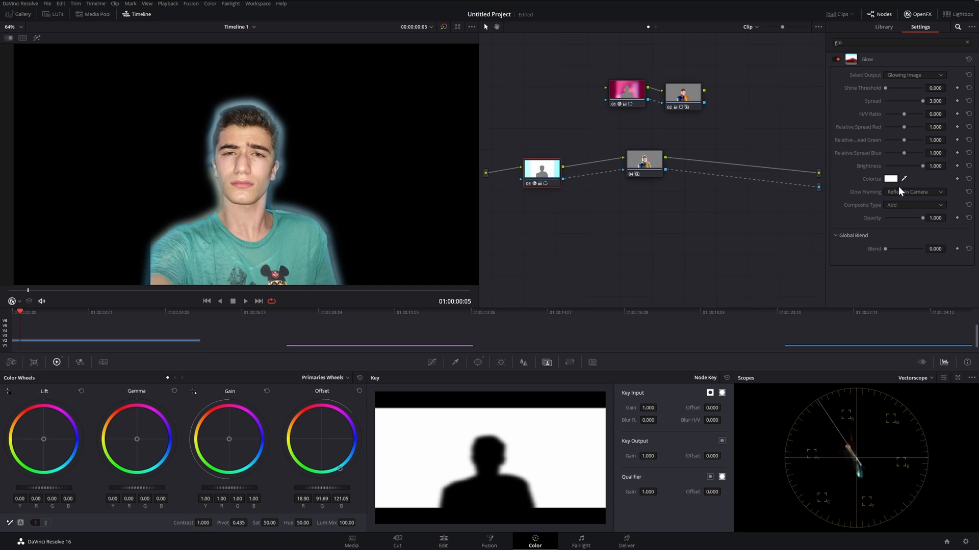
{"action": "left_click", "coordinate": [890, 179]}
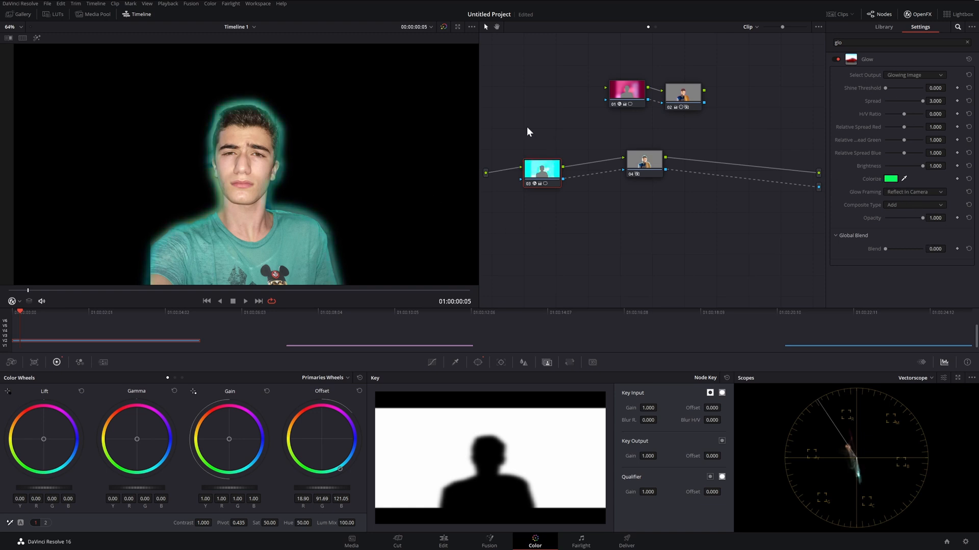
{"action": "mouse_move", "coordinate": [528, 107]}
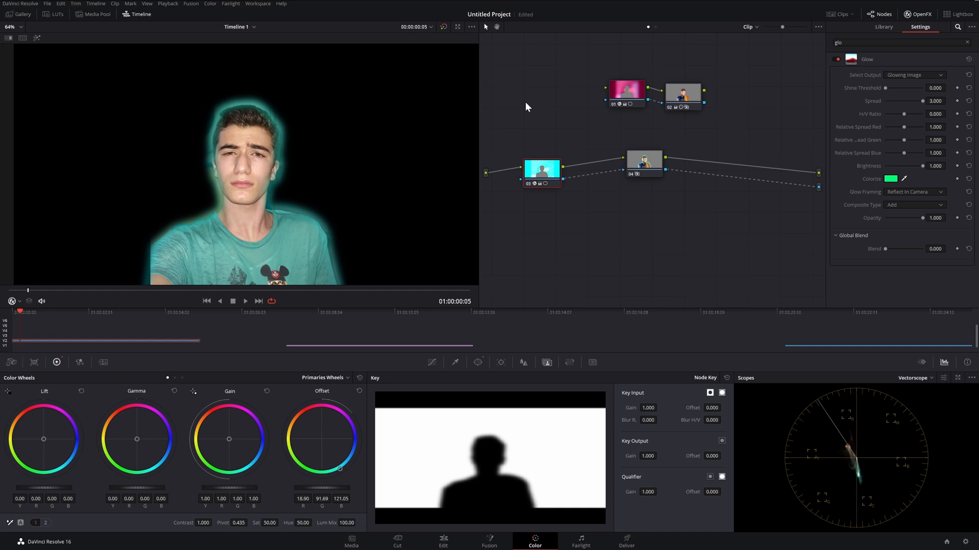
{"action": "mouse_move", "coordinate": [917, 256]}
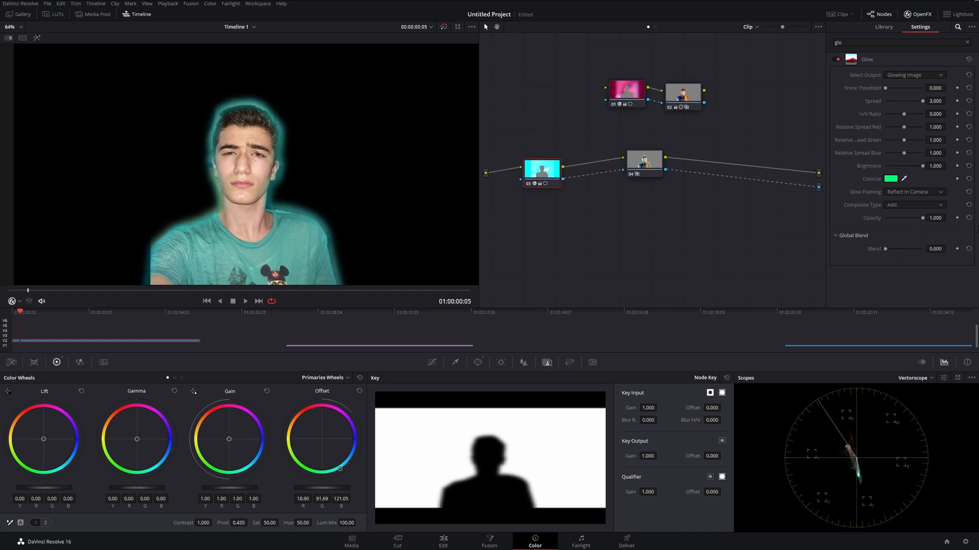
{"action": "left_click", "coordinate": [838, 58]}
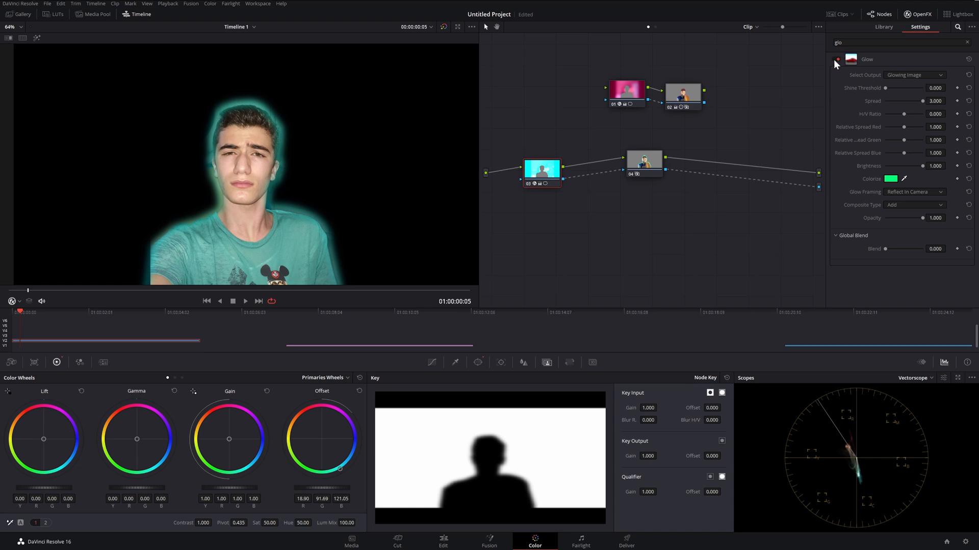
{"action": "left_click", "coordinate": [835, 59]}
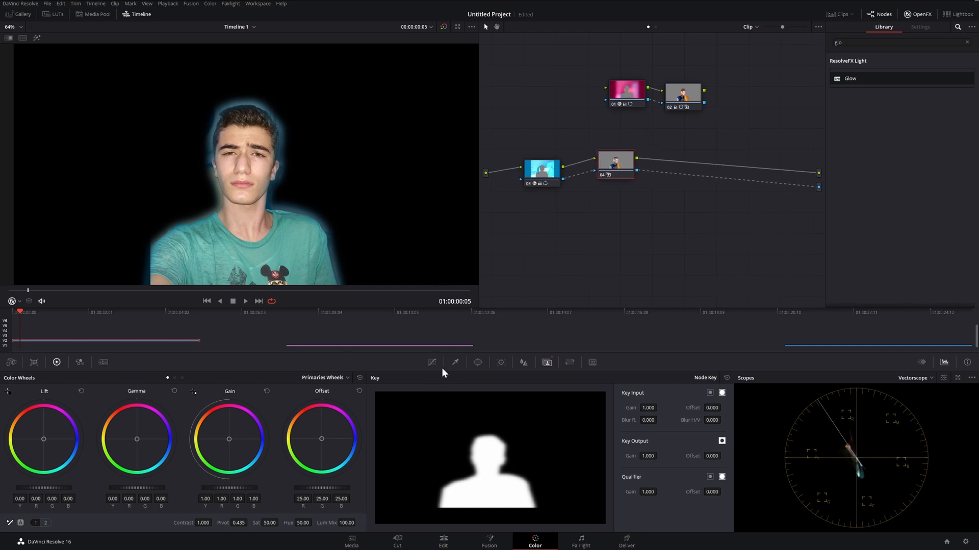
Step: Select outline node 04 in the Node Editor
{"action": "left_click", "coordinate": [618, 161]}
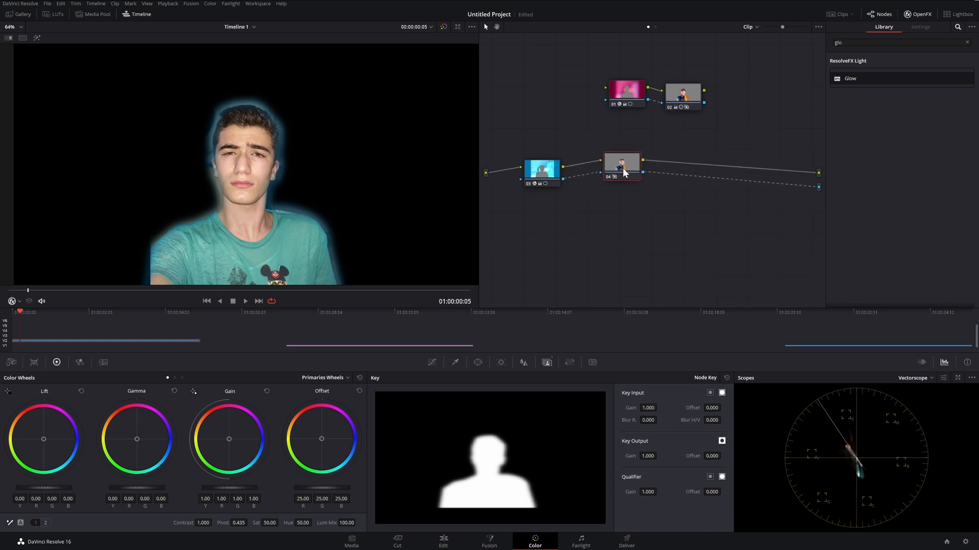
{"action": "mouse_move", "coordinate": [634, 215]}
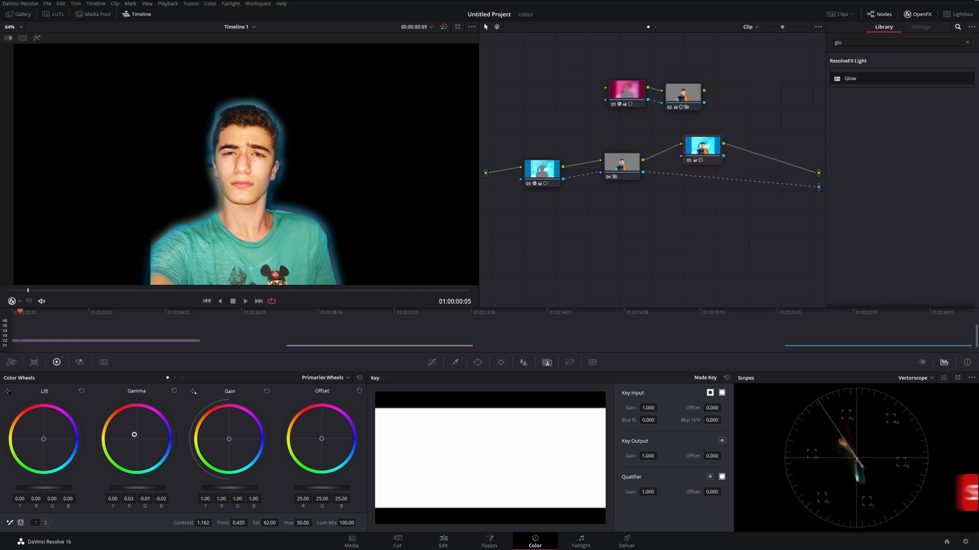
{"action": "mouse_move", "coordinate": [261, 322]}
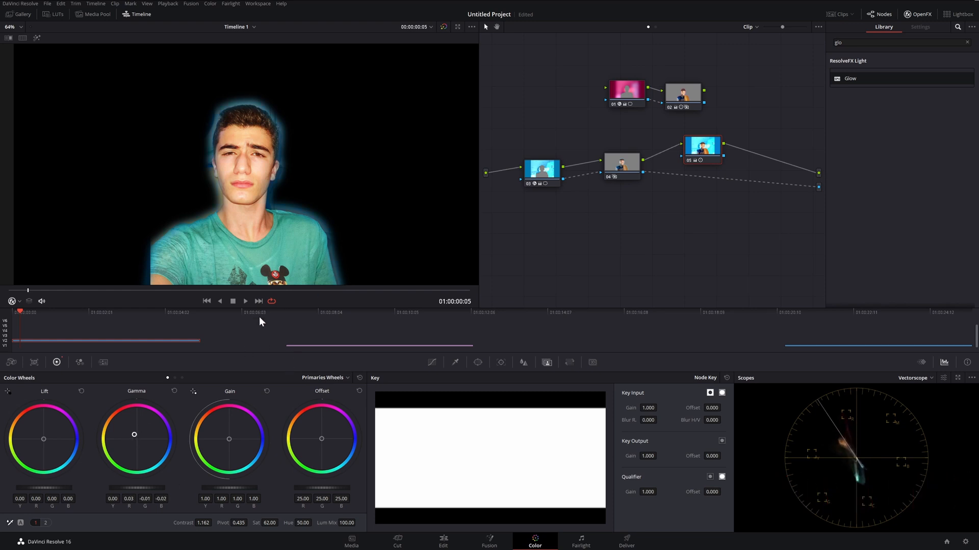
{"action": "mouse_move", "coordinate": [261, 405]}
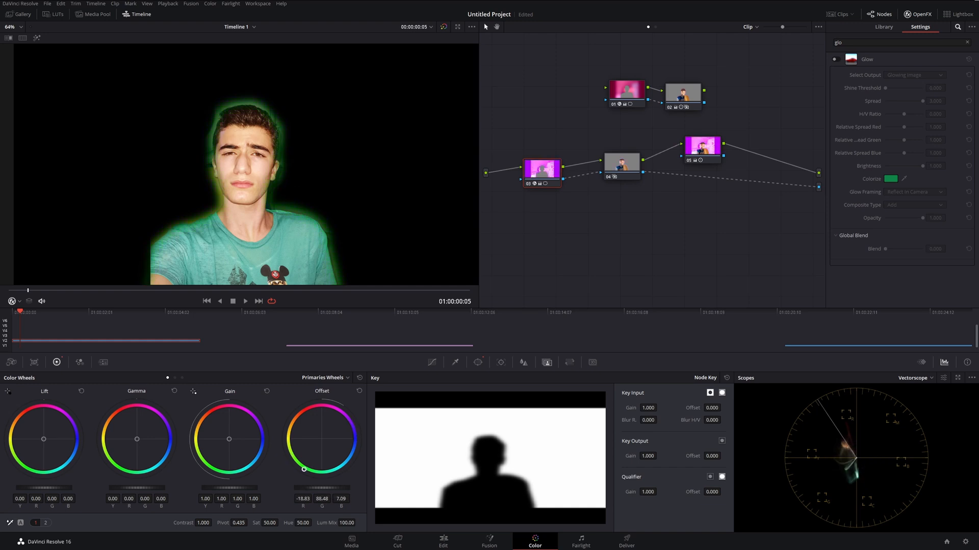
Step: Move the Solid Color clip aside and place a compound clip copy on Video 1
{"action": "left_click", "coordinate": [442, 541]}
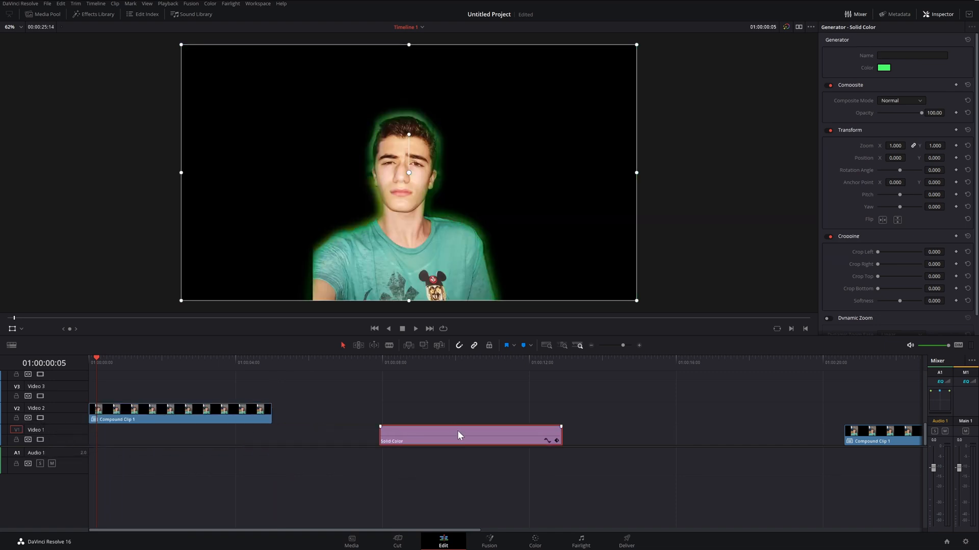
{"action": "left_click", "coordinate": [181, 419]}
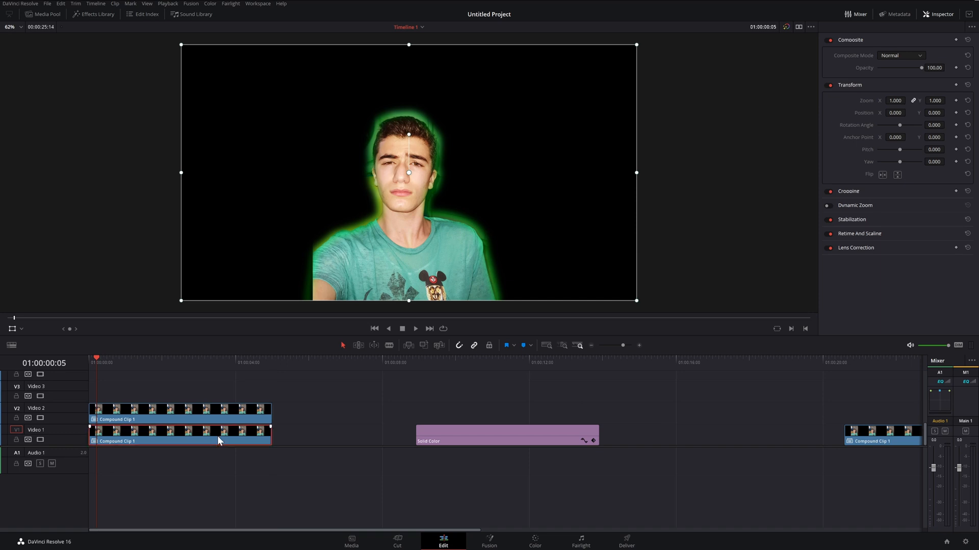
{"action": "left_click", "coordinate": [534, 541]}
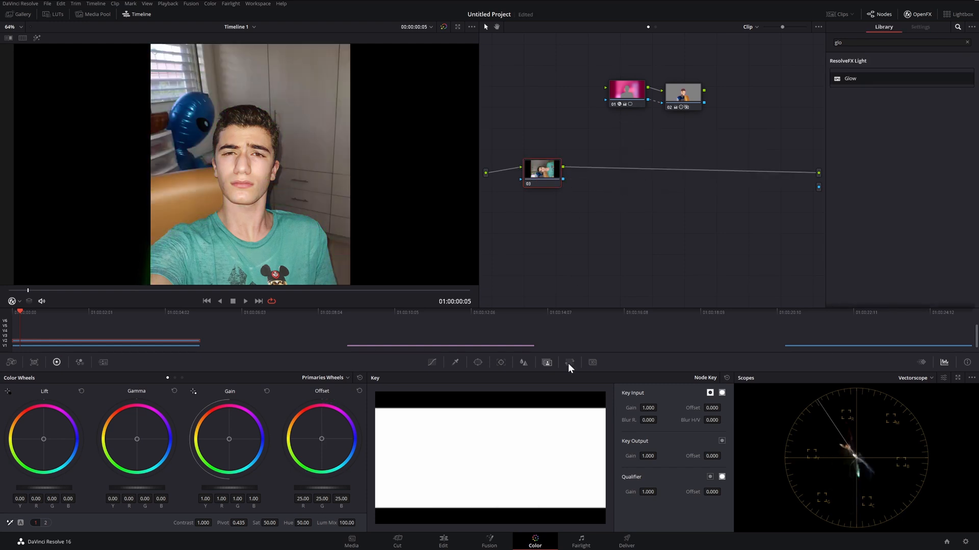
{"action": "left_click", "coordinate": [442, 541]}
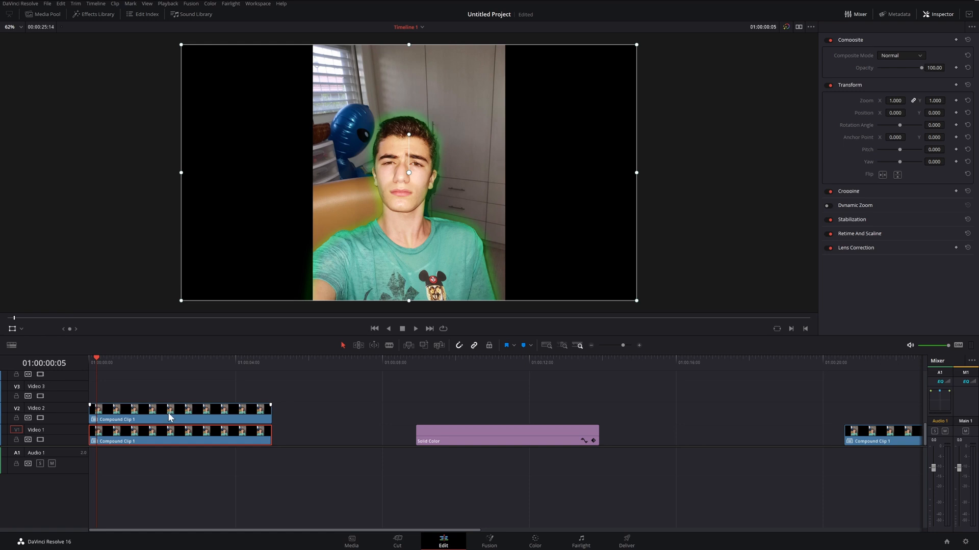
Step: Select the outlined compound clip on Video 2 to reopen its grade
{"action": "left_click", "coordinate": [534, 540]}
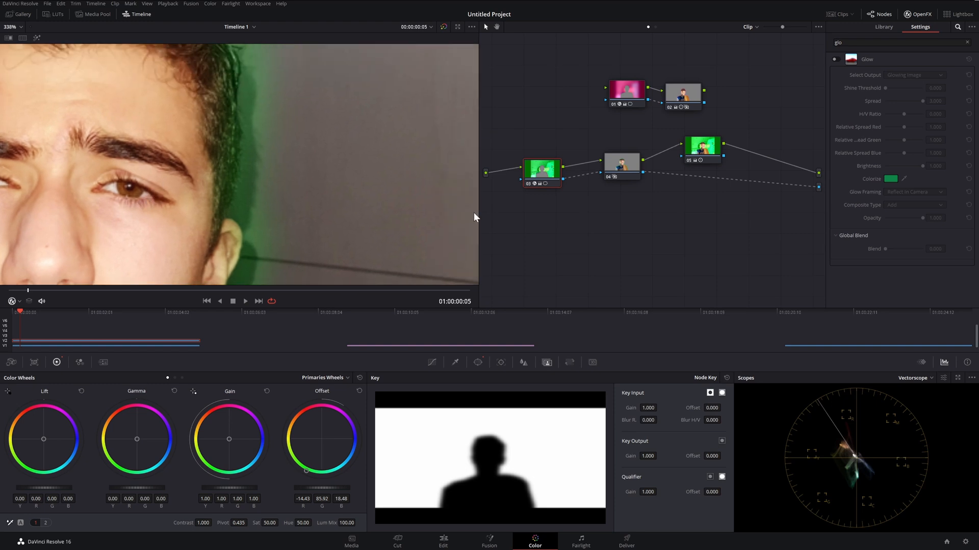
{"action": "mouse_move", "coordinate": [897, 35]}
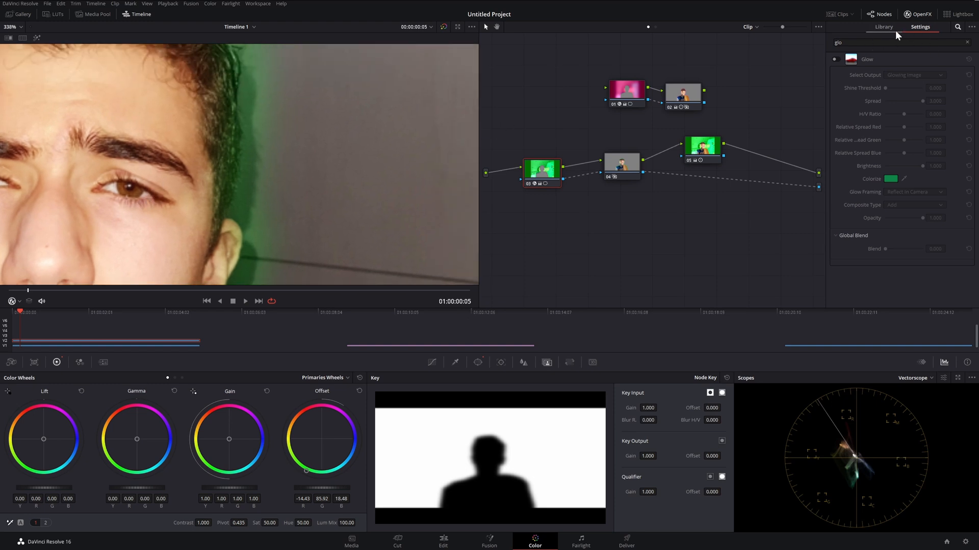
Step: Search the OpenFX library for a blur and bring up node 03's power window shapes
{"action": "left_click", "coordinate": [882, 27]}
{"action": "type", "text": "b"}
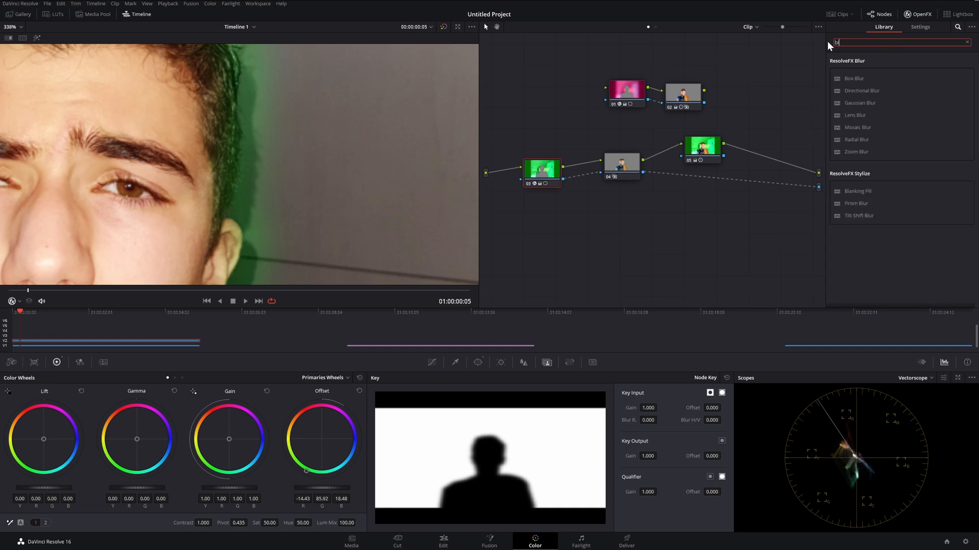
{"action": "type", "text": "lu"}
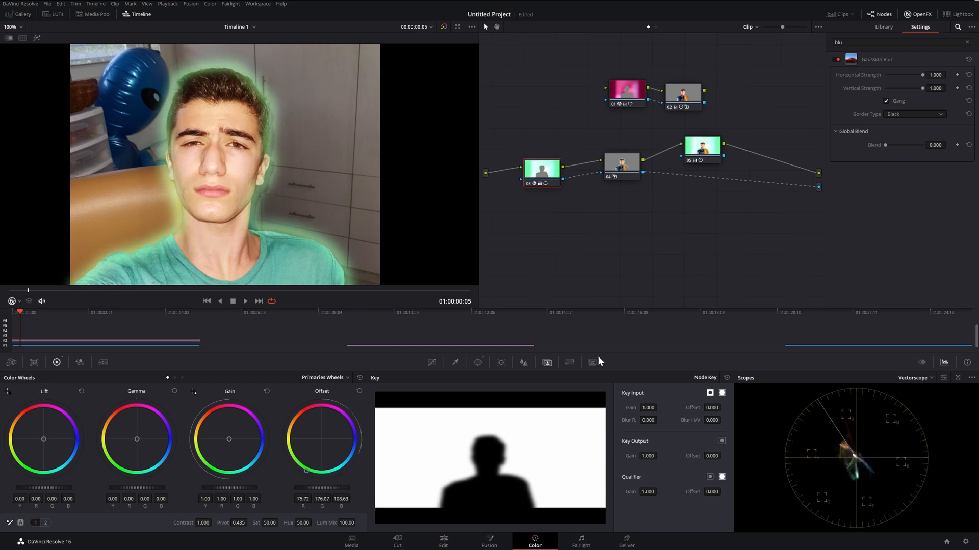
{"action": "left_click", "coordinate": [477, 362]}
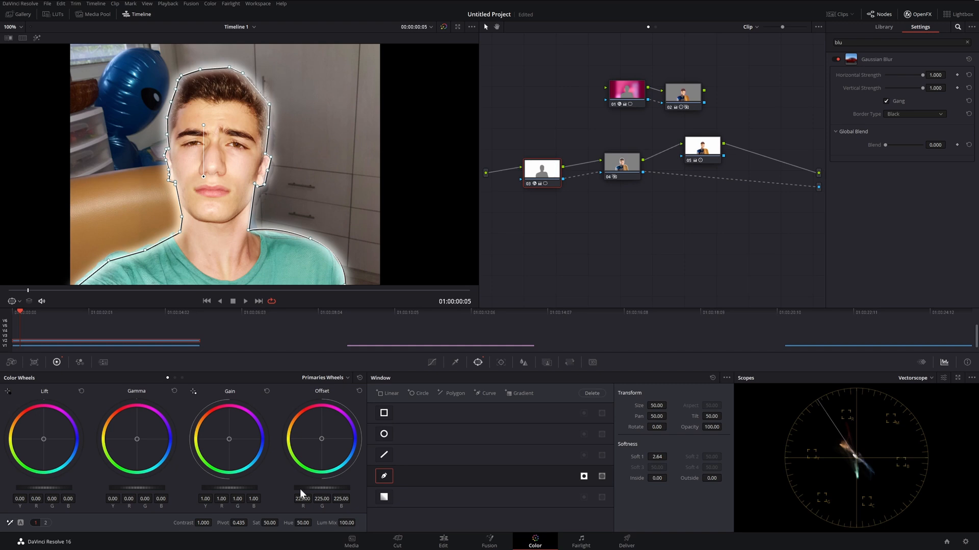
Step: Review the soft white glowing outline over the room background on the Edit timeline
{"action": "left_click", "coordinate": [442, 542]}
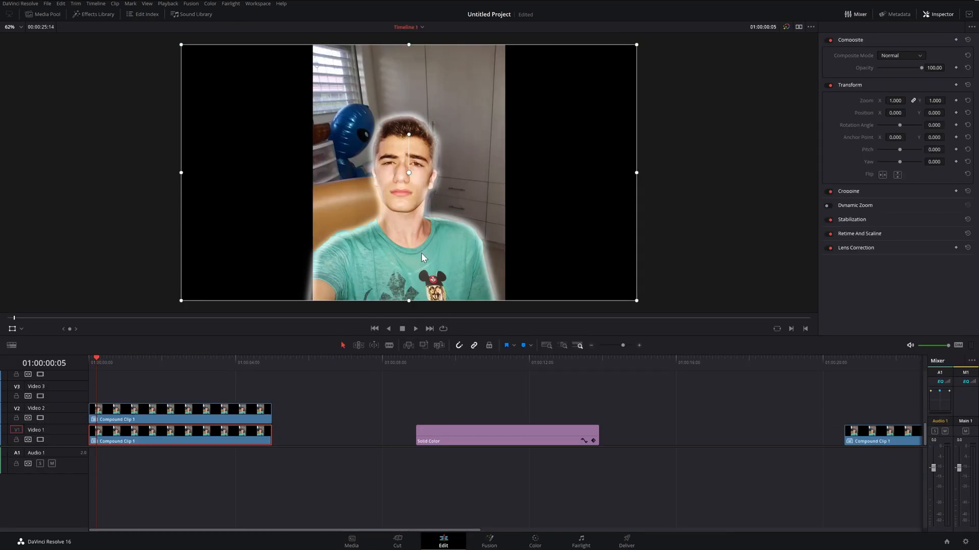
{"action": "mouse_move", "coordinate": [411, 212]}
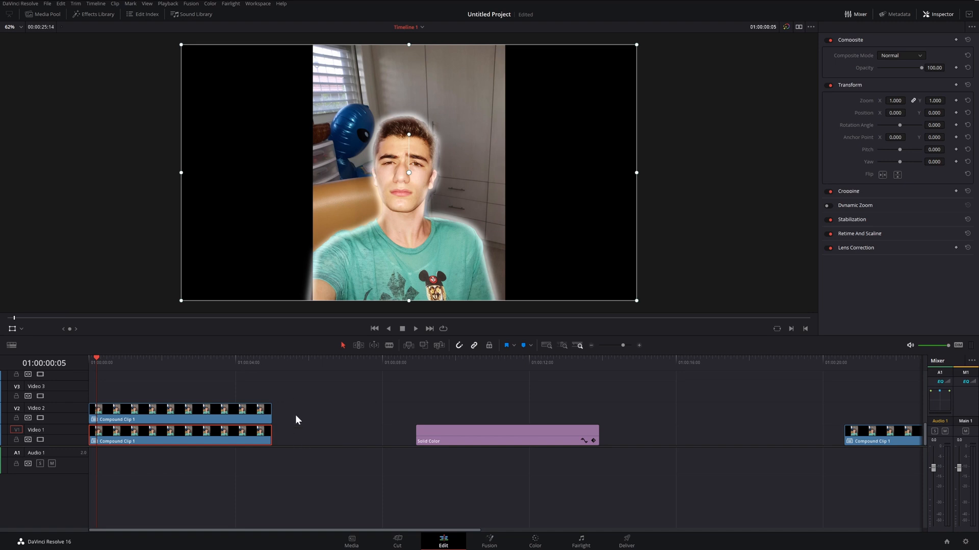
{"action": "mouse_move", "coordinate": [264, 384]}
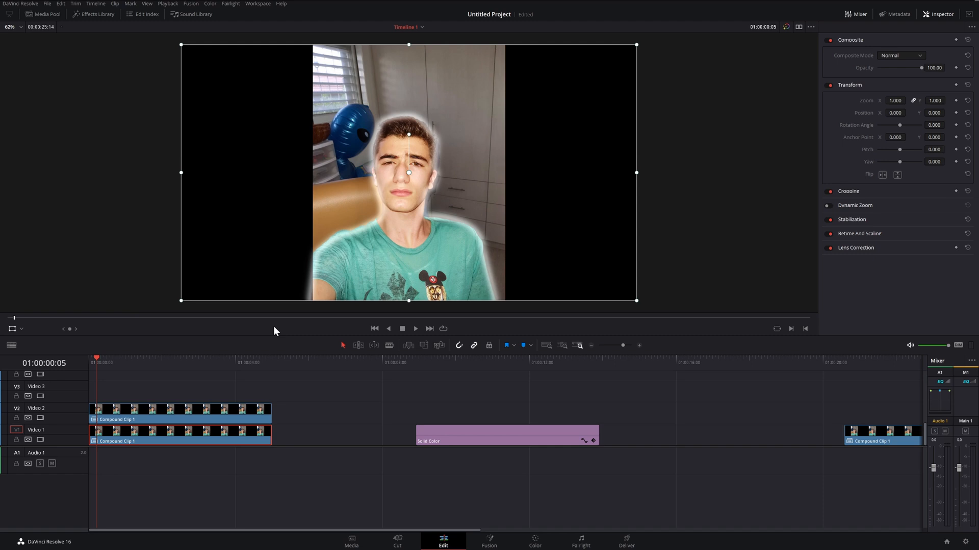
{"action": "mouse_move", "coordinate": [279, 313]}
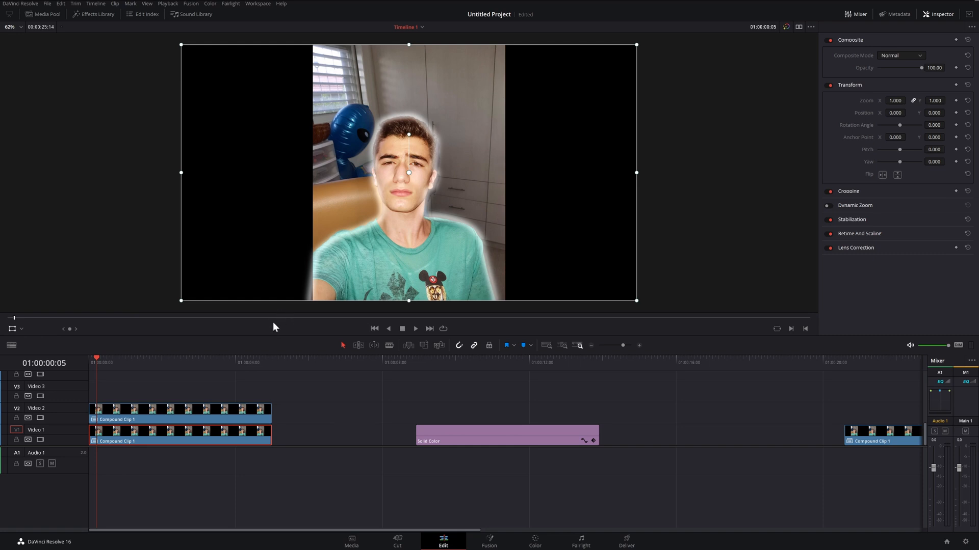
{"action": "mouse_move", "coordinate": [280, 256]}
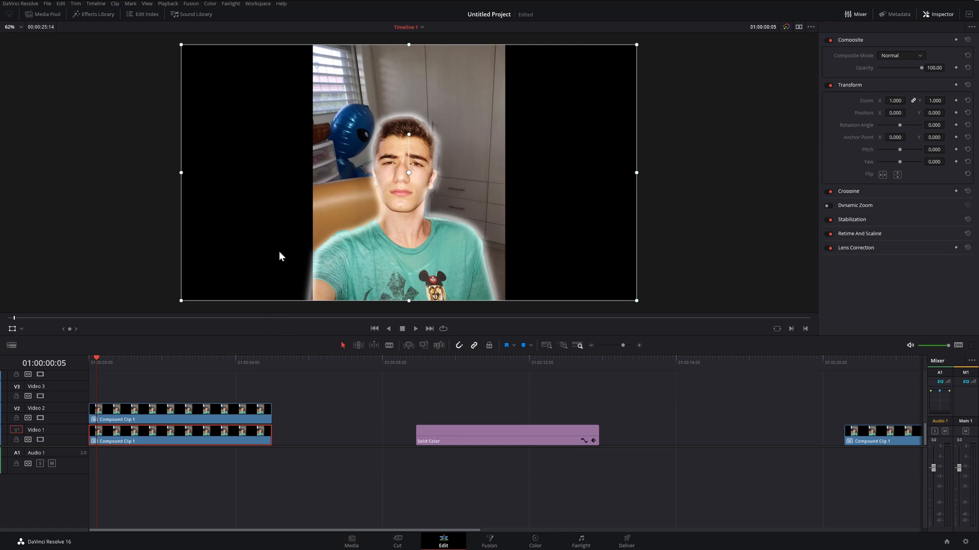